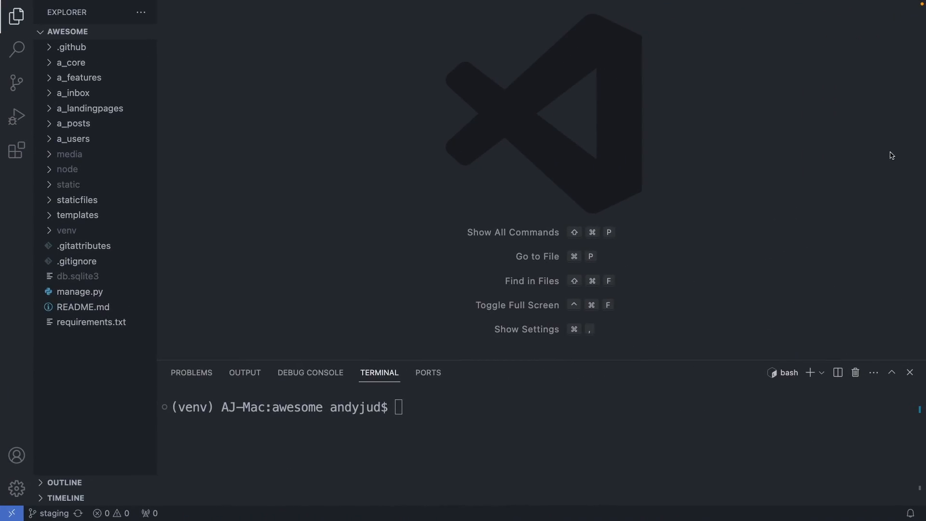
- Open settings.py from the a_core folder to reach the ALLOWED_HOSTS line
click(69, 61)
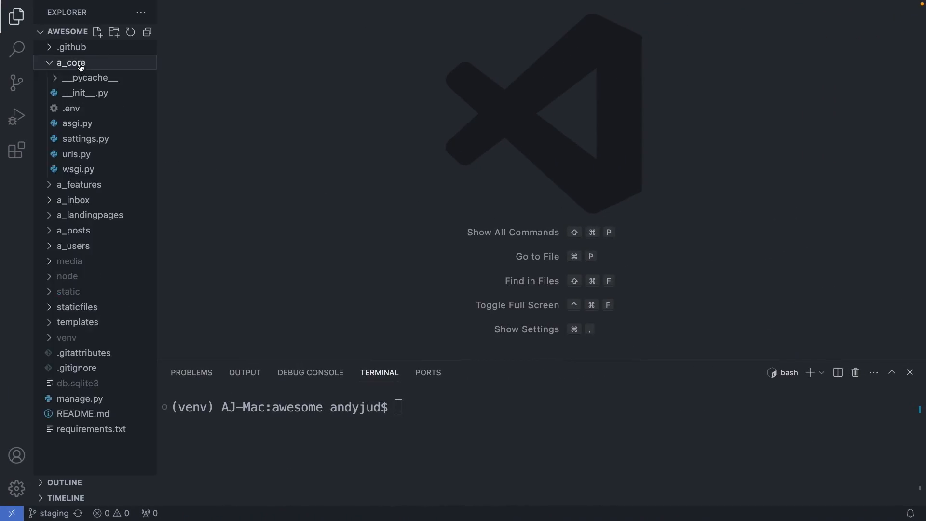
mouse_move(85, 140)
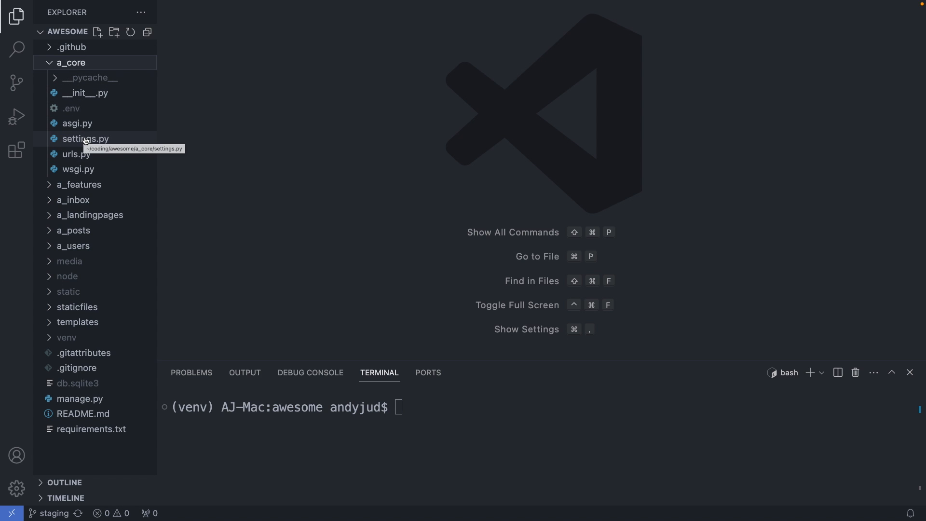
double_click(85, 139)
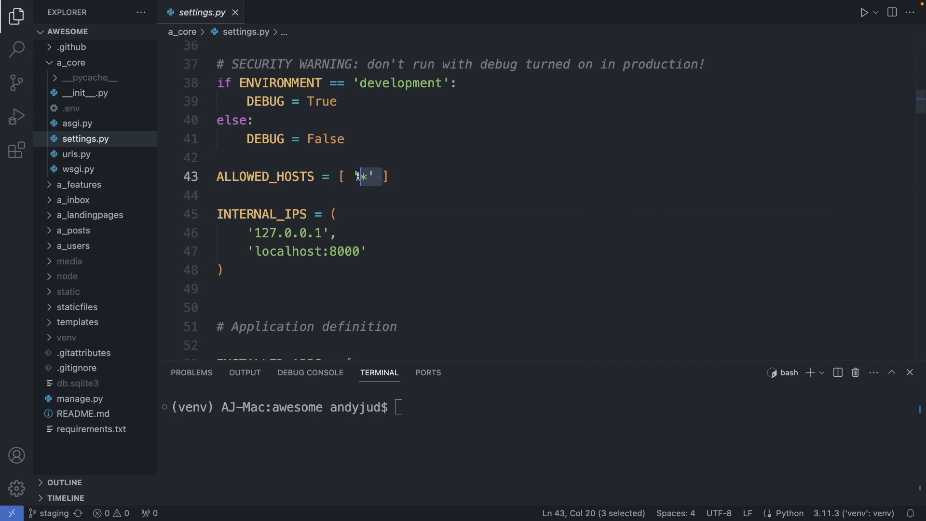
- Replace the '*' wildcard in ALLOWED_HOSTS with 'localhost', '127.0.0.1' and env('RENDER_EXTERNAL_HOSTNAME')
key(Backspace)
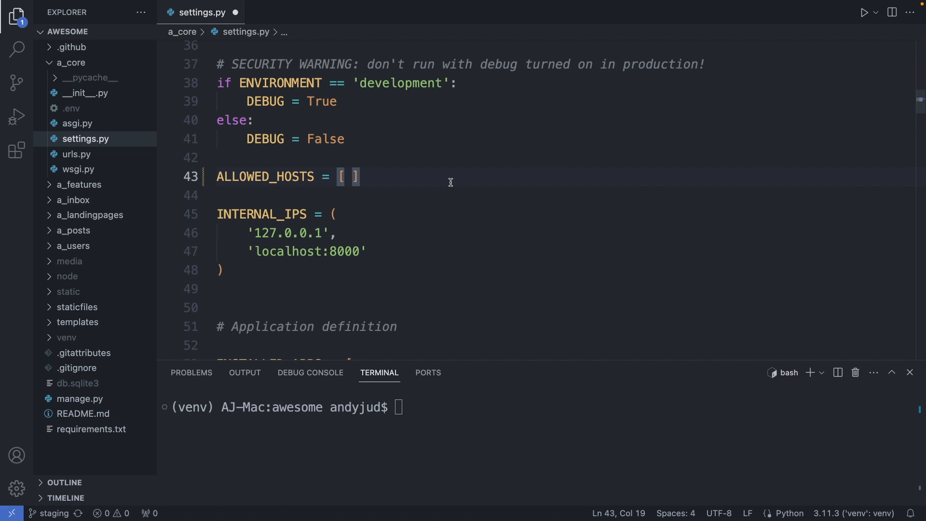
text('*')
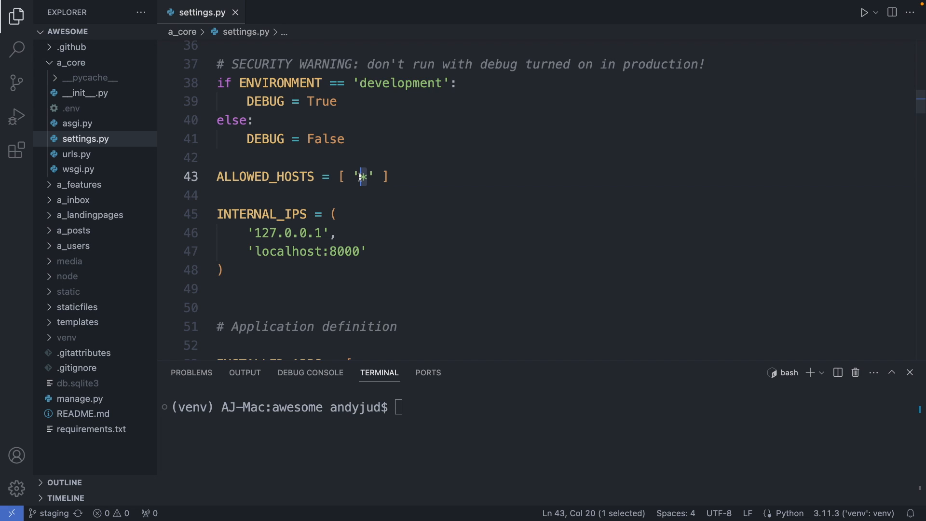
text(localhost)
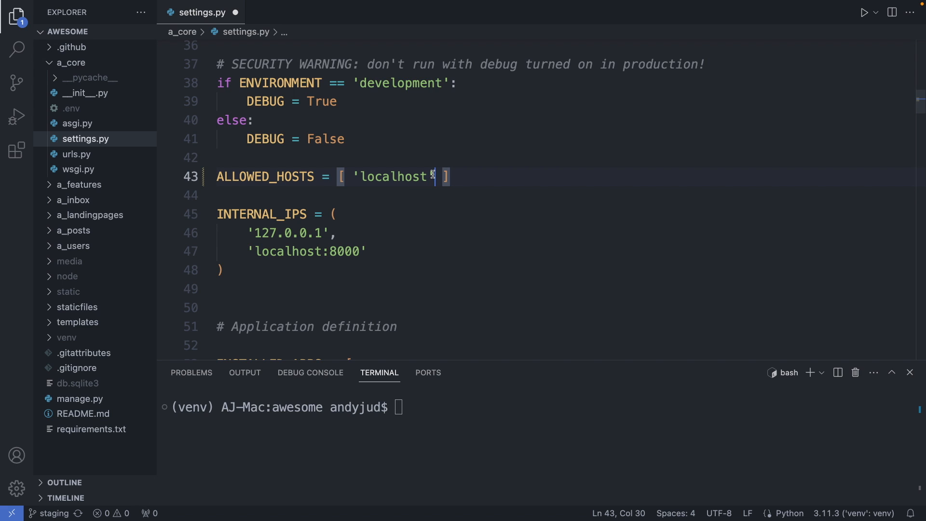
text(,)
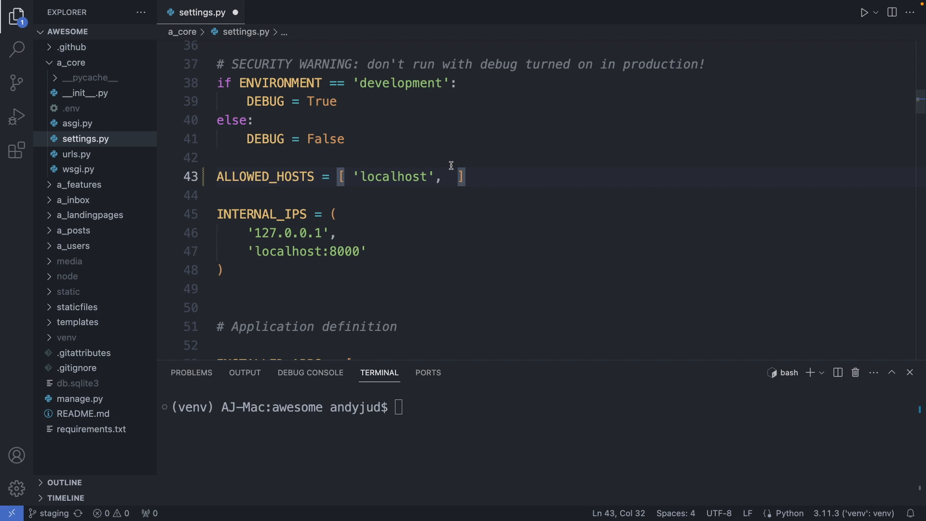
text('127.0.0.1')
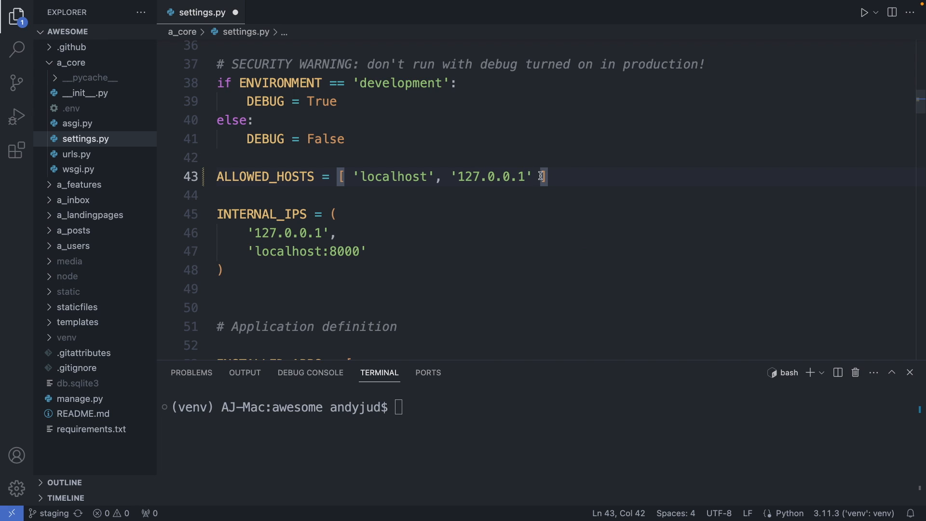
text(,)
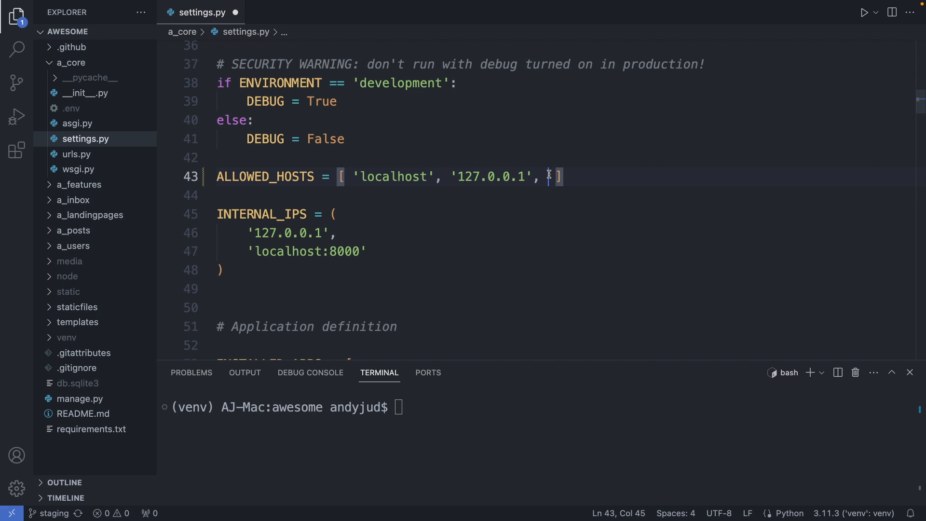
text(env('RENDER_EXTERNAL_HOSTNAME'))
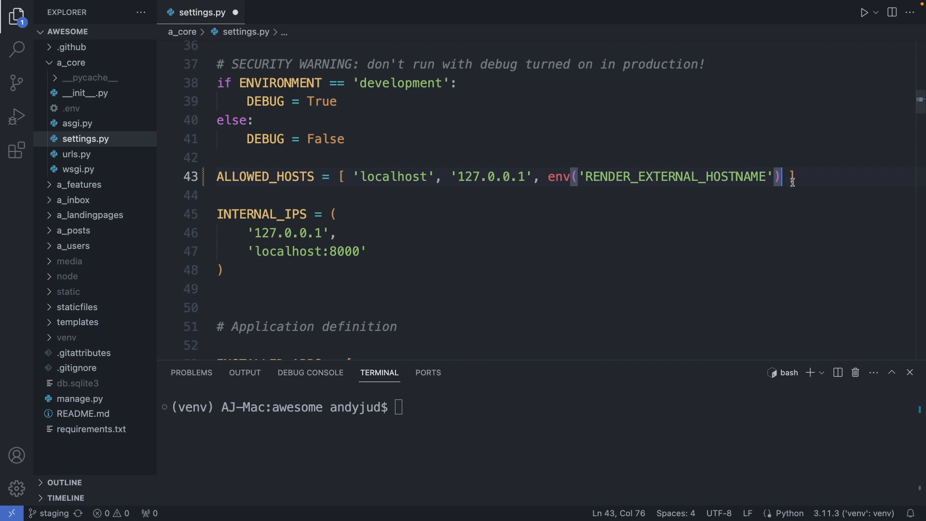
text(CSRF_TRUSTED_ORIGINS = [ ])
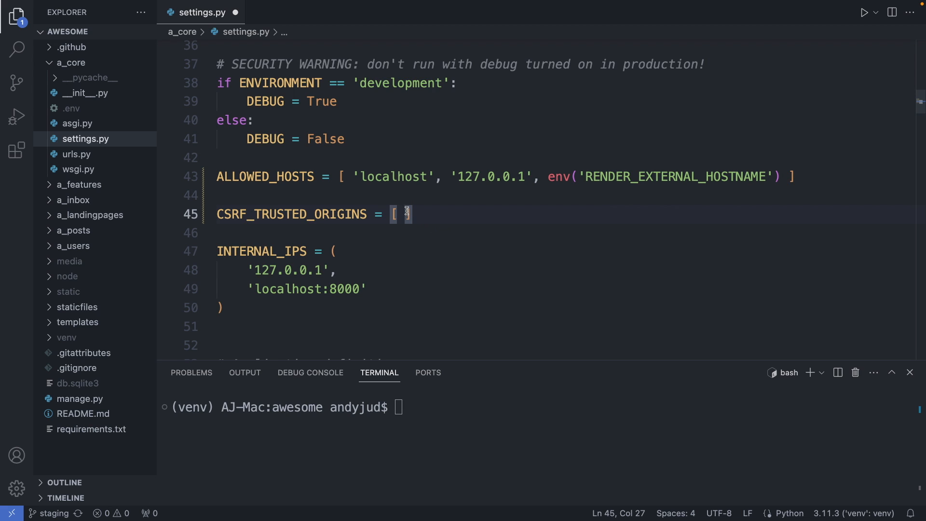
text('')
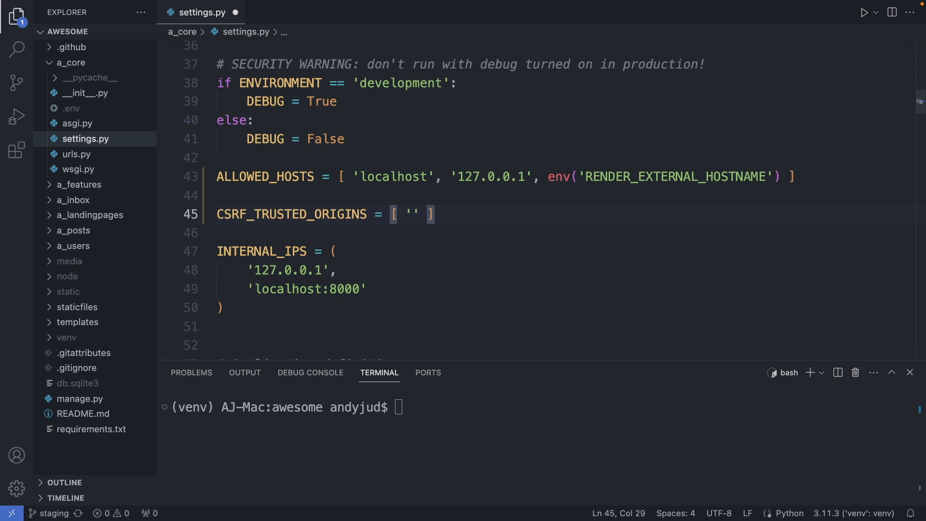
text(https://*.onrender.com)
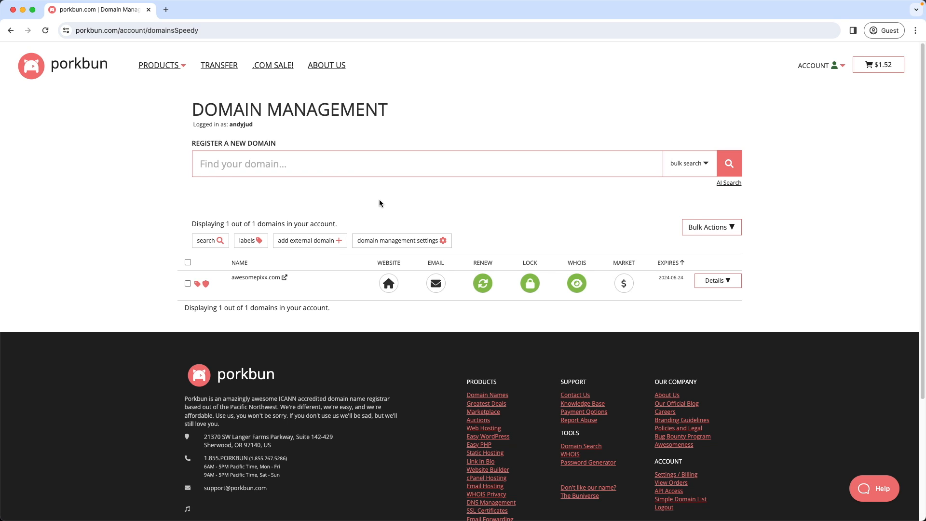
- Search Porkbun for the domain awesome-flickr.pics
text(awesome-)
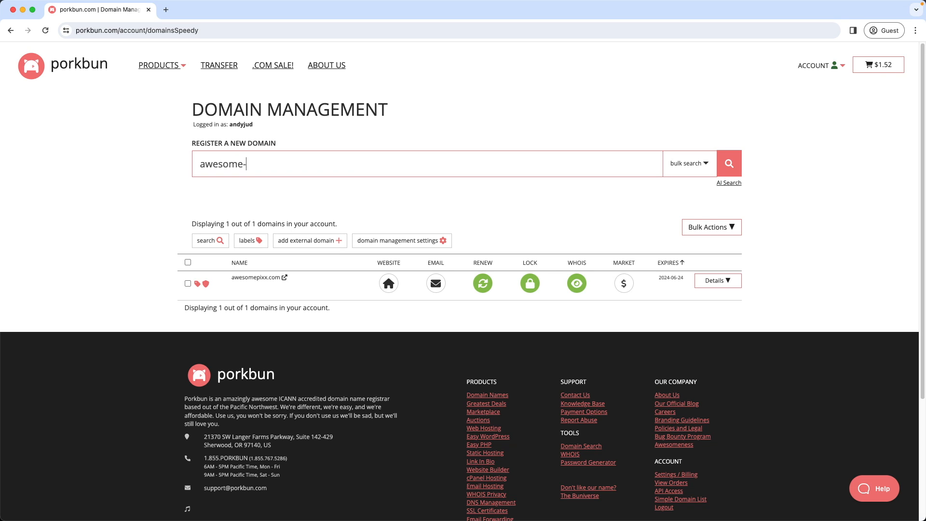
text(flickr.pics)
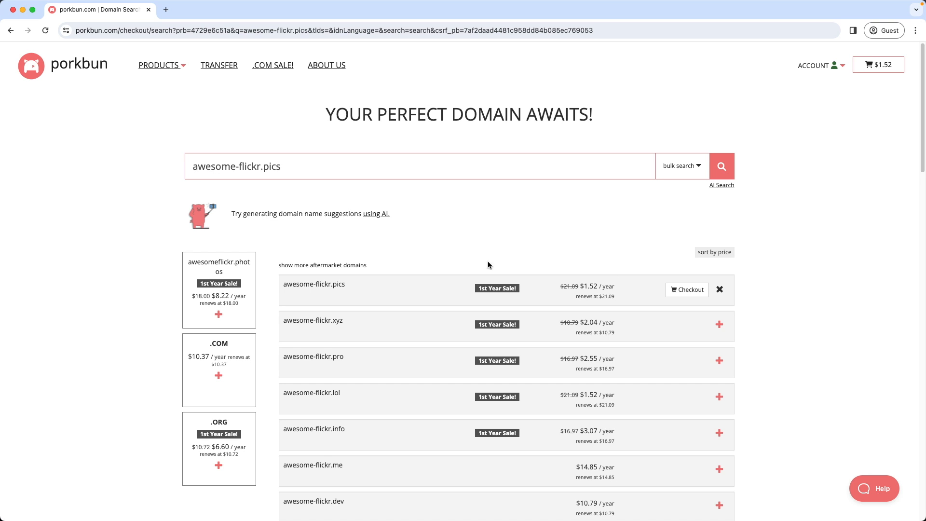
mouse_move(533, 269)
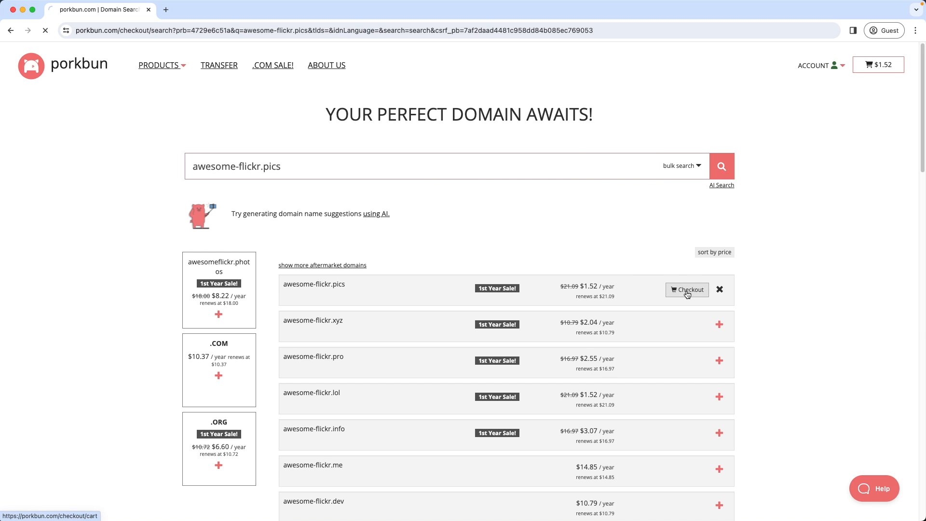
- Check out and complete the purchase of awesome-flickr.pics
click(687, 289)
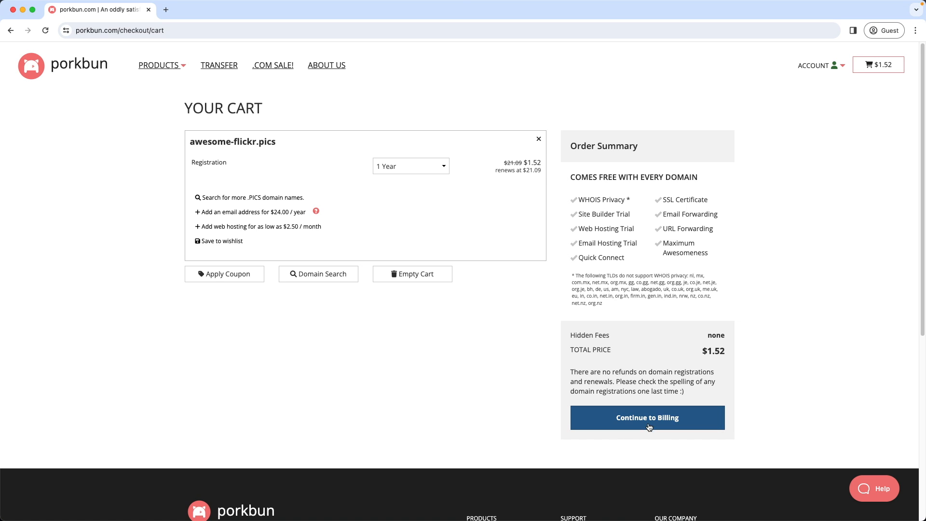
click(648, 418)
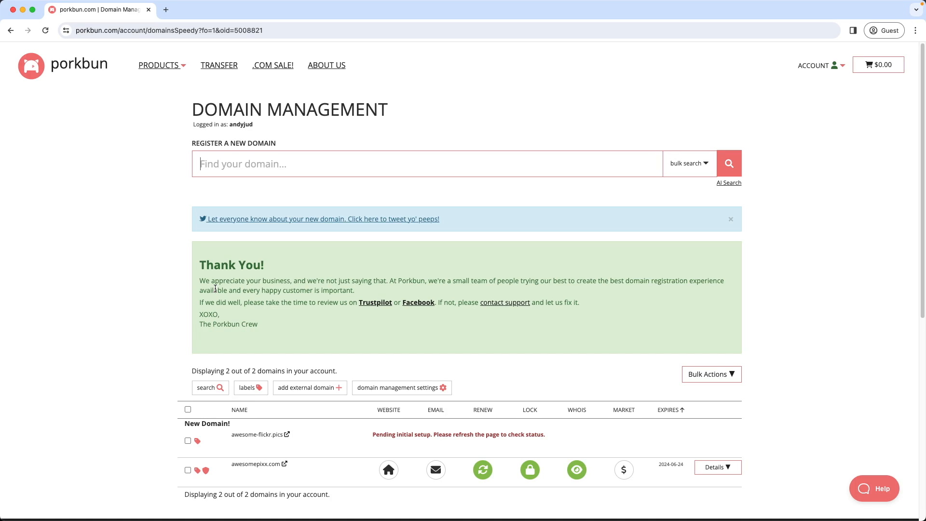
- Refresh Domain Management and open the DNS records for awesome-flickr.pics
click(45, 30)
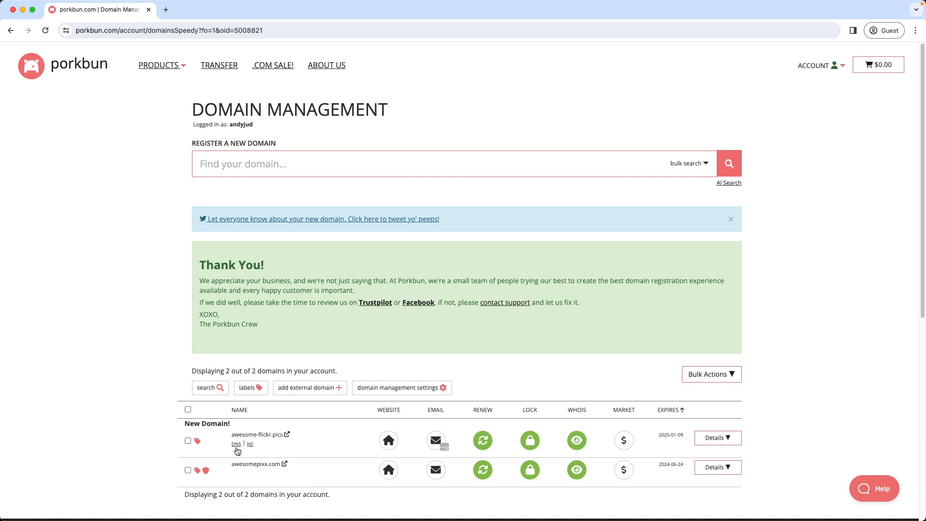
click(235, 444)
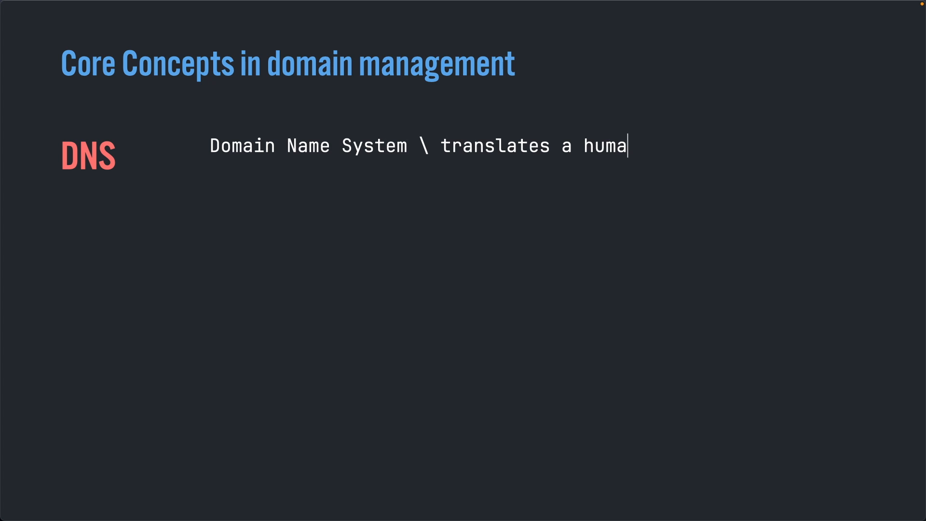
- Write the DNS and A Record definitions on the domain-concepts slide
text(n readable domain name into an IP address)
text(A Record)
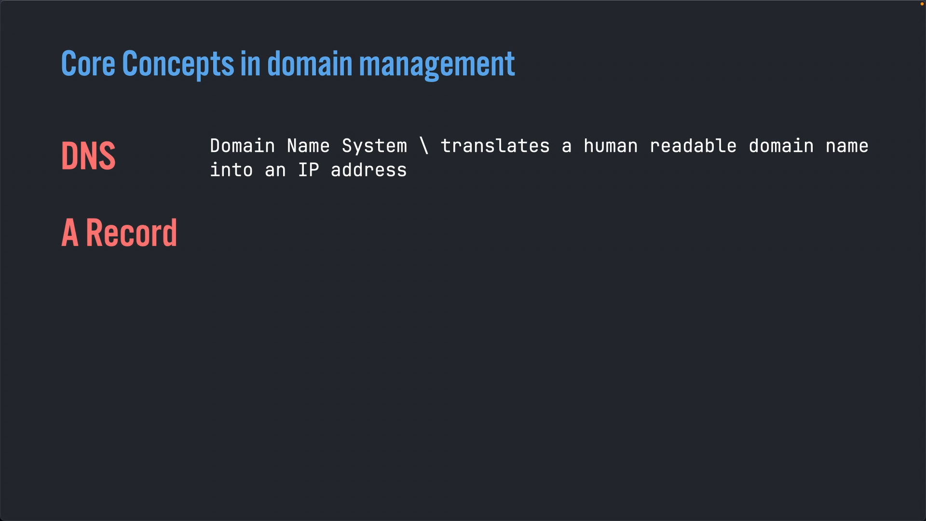
text(Address Record \ is a type of DNS record)
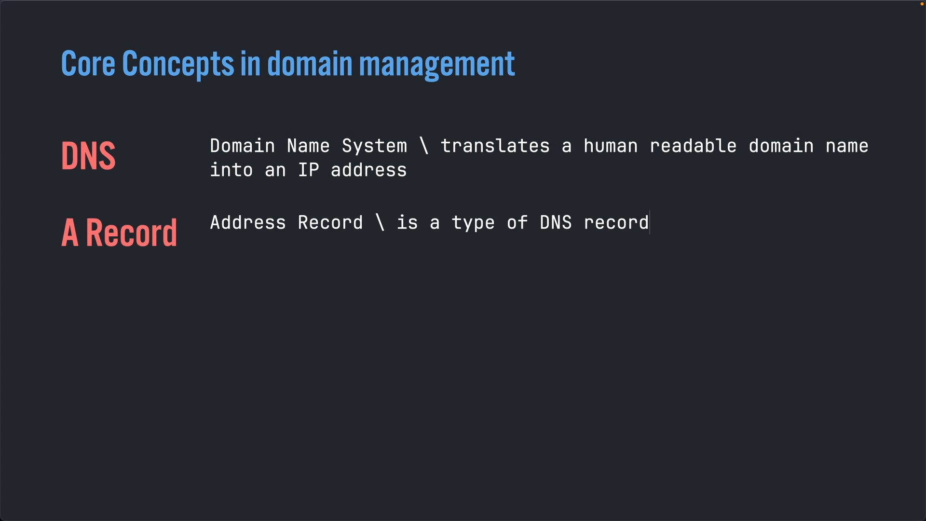
text(that points to an IP address)
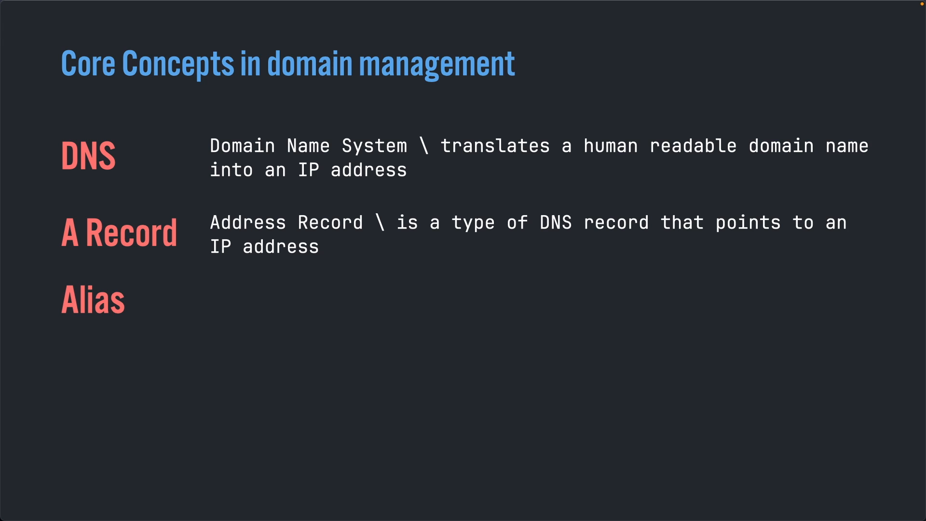
- Define Alias as a record pointing to another domain and start the CNAME (Canonical Name) definition
text(a ty)
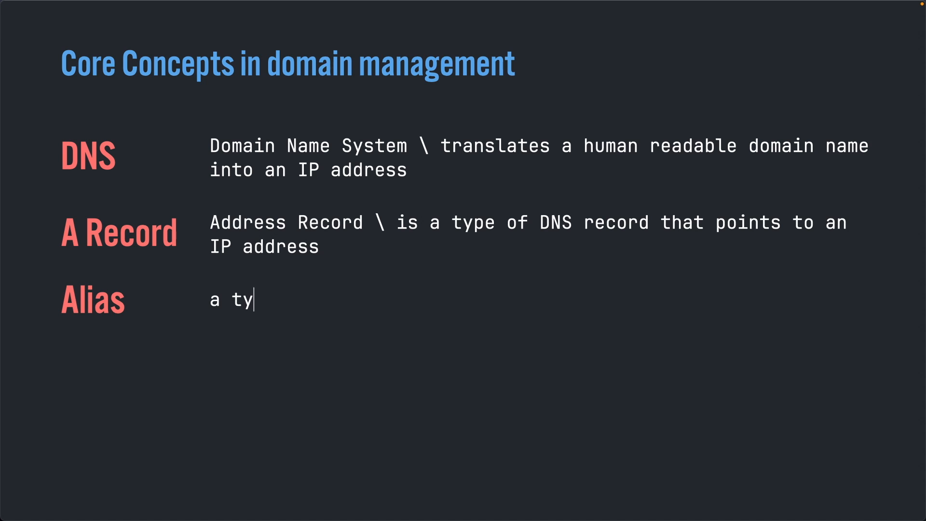
text(pe of DNS record that points to another domain)
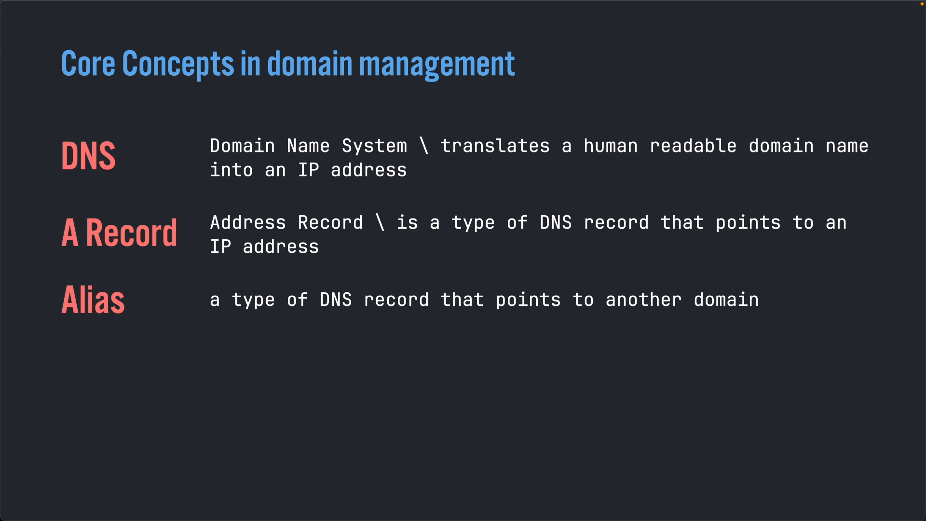
text(CNAME)
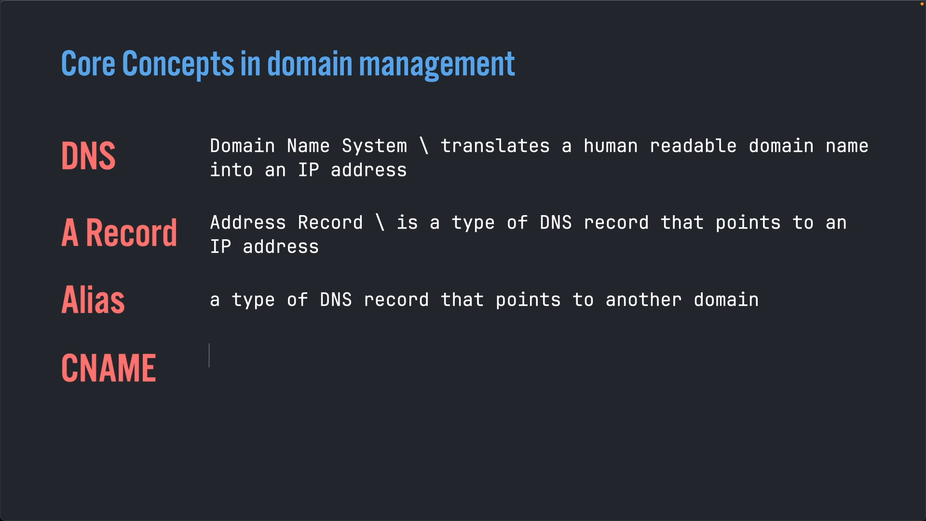
text(Canonical Name \ is a type of DNS record that redirects the root domain to a subdomain like www.)
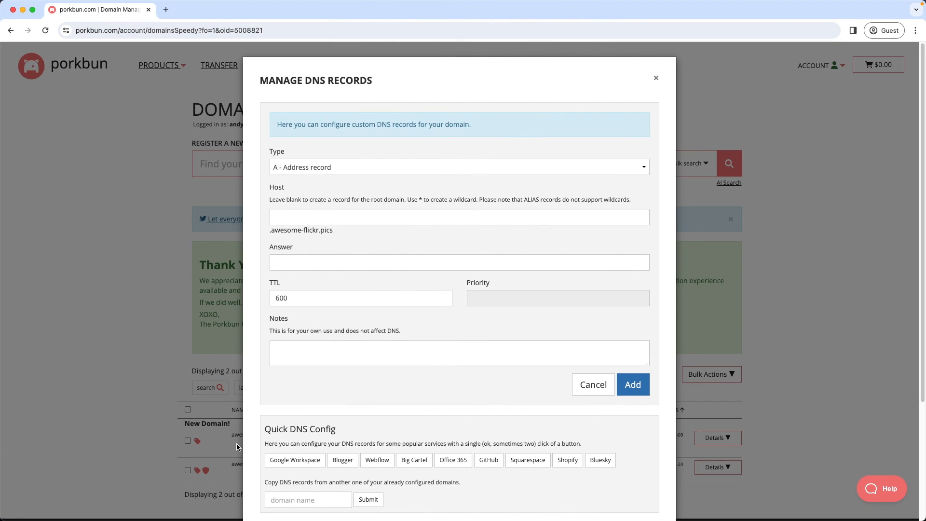
mouse_move(347, 169)
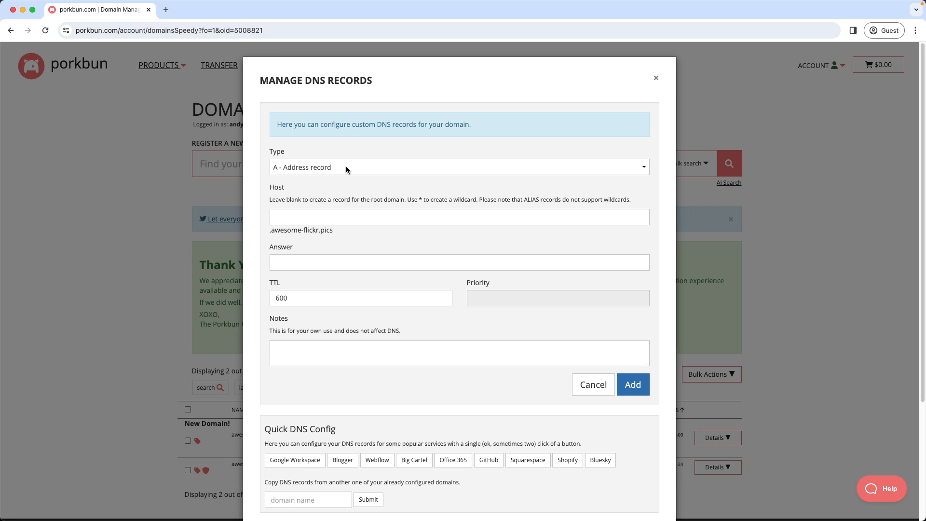
mouse_move(642, 169)
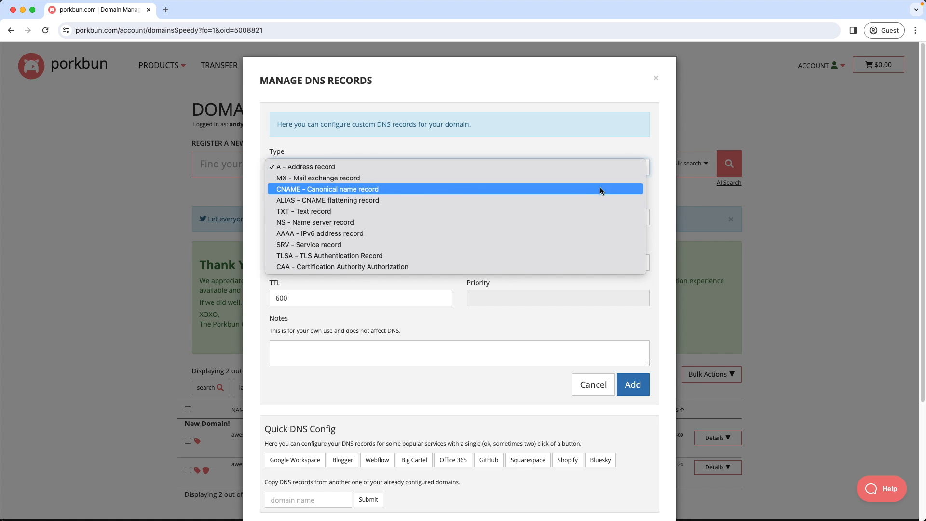
mouse_move(588, 203)
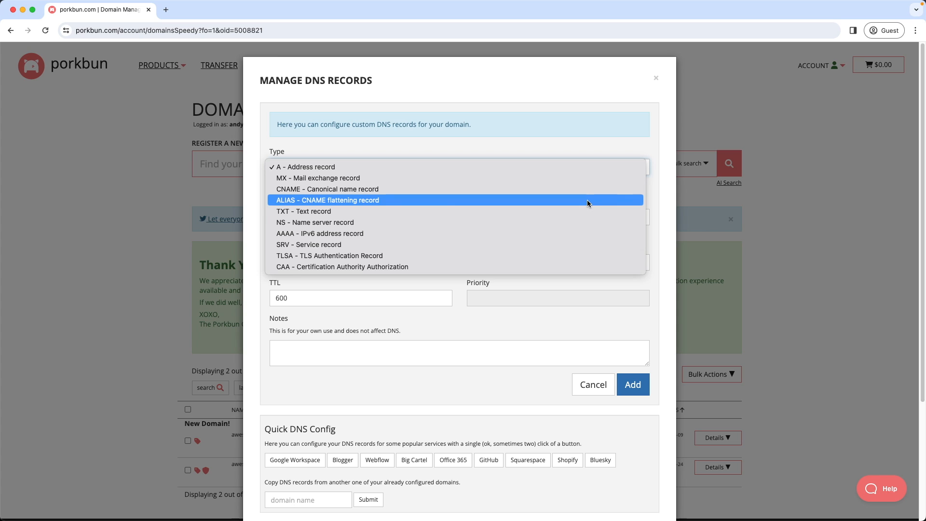
- Set the new DNS record's type to ALIAS - CNAME flattening record
click(327, 200)
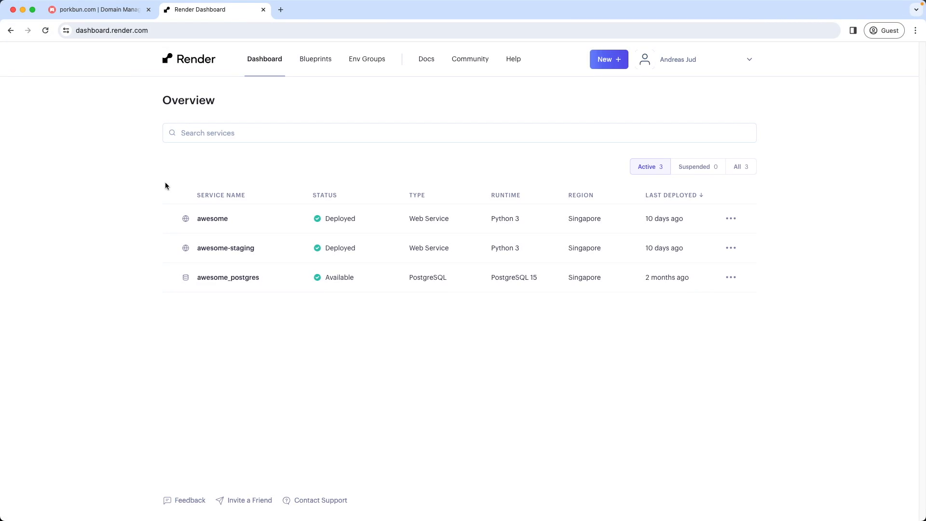
click(213, 218)
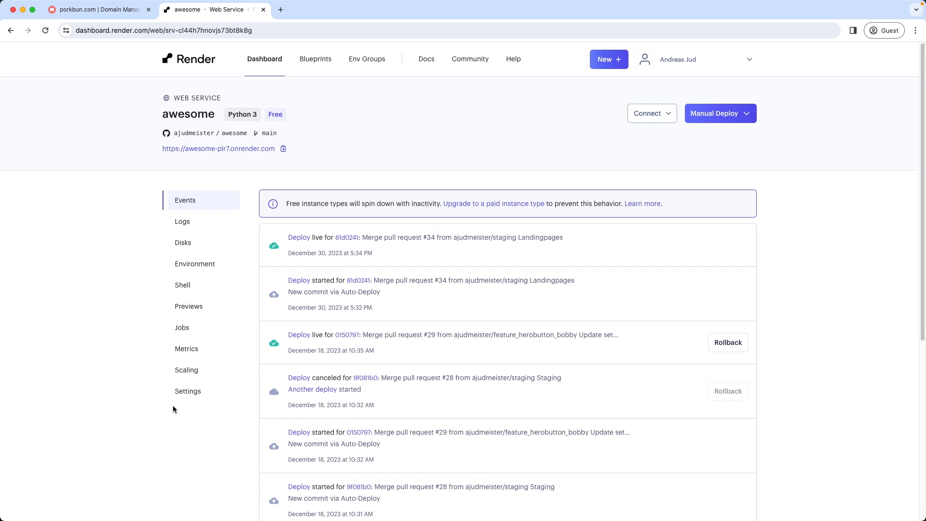
click(187, 392)
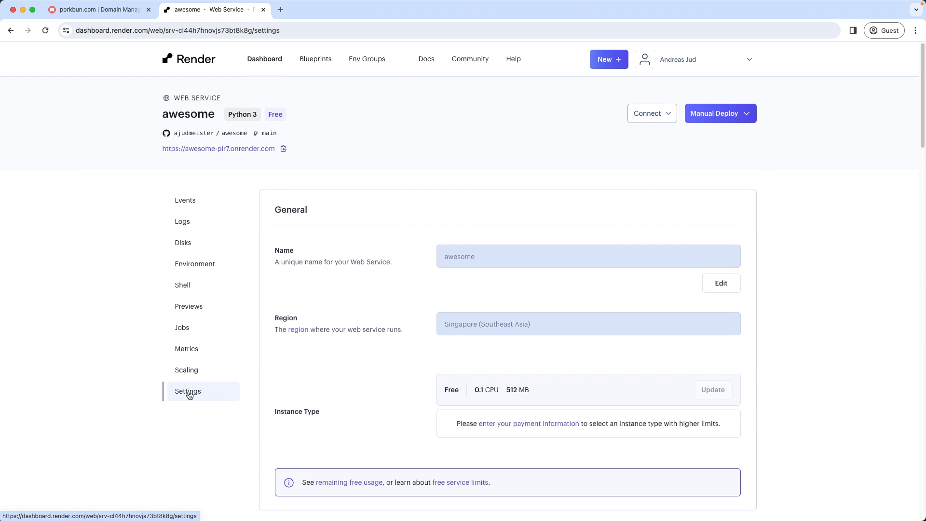
scroll(down, 3)
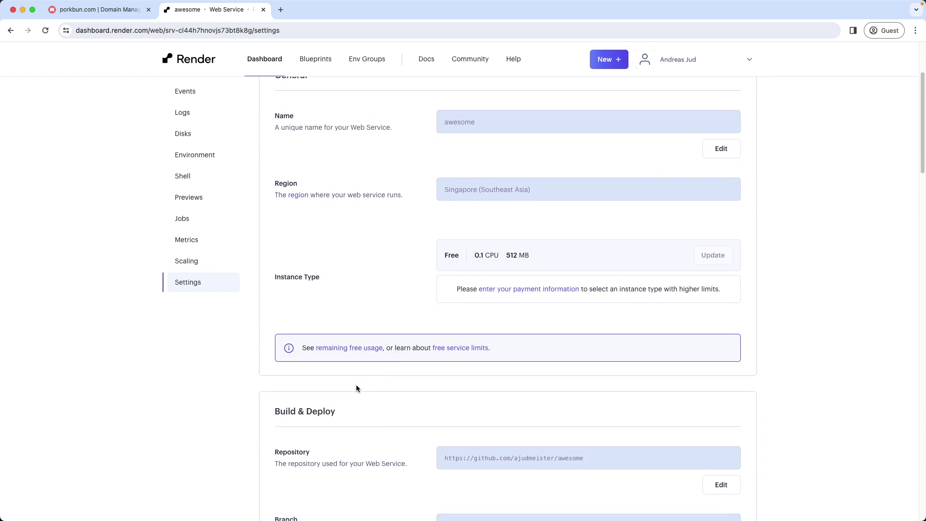
scroll(down, 3)
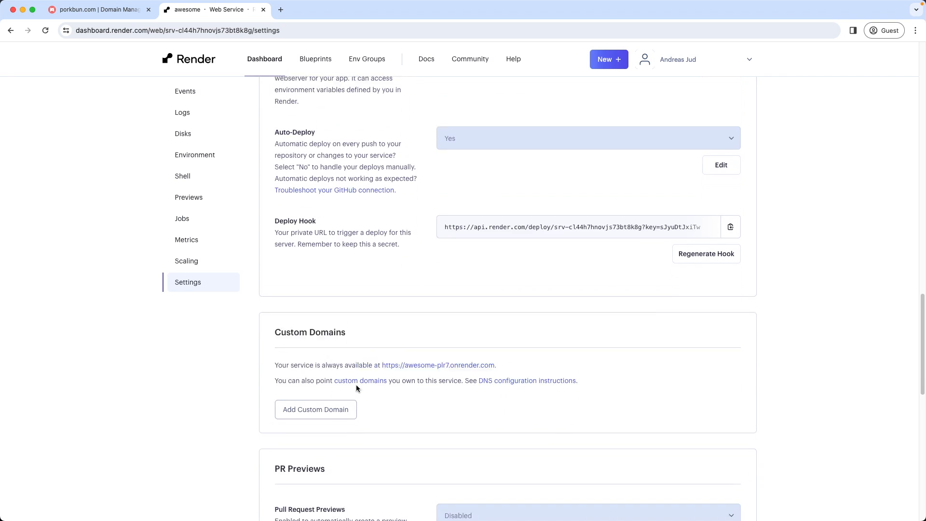
scroll(down, 3)
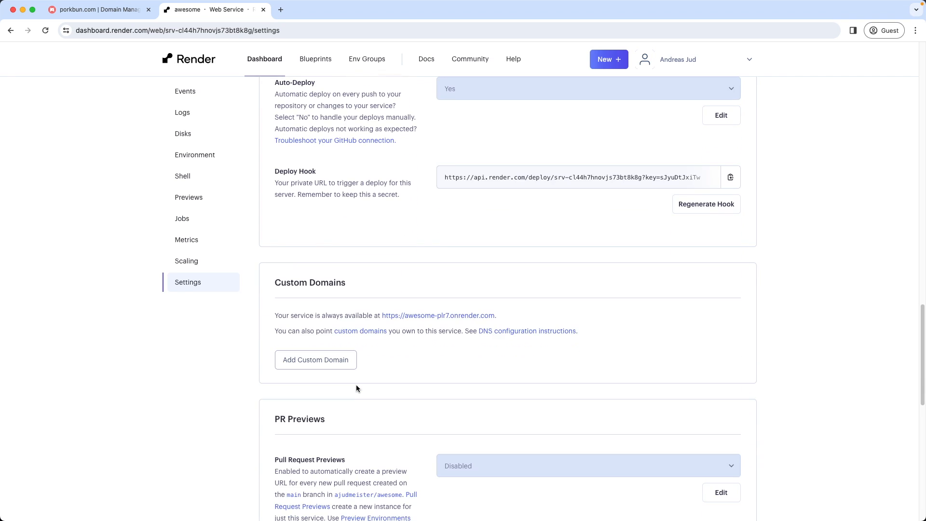
click(315, 360)
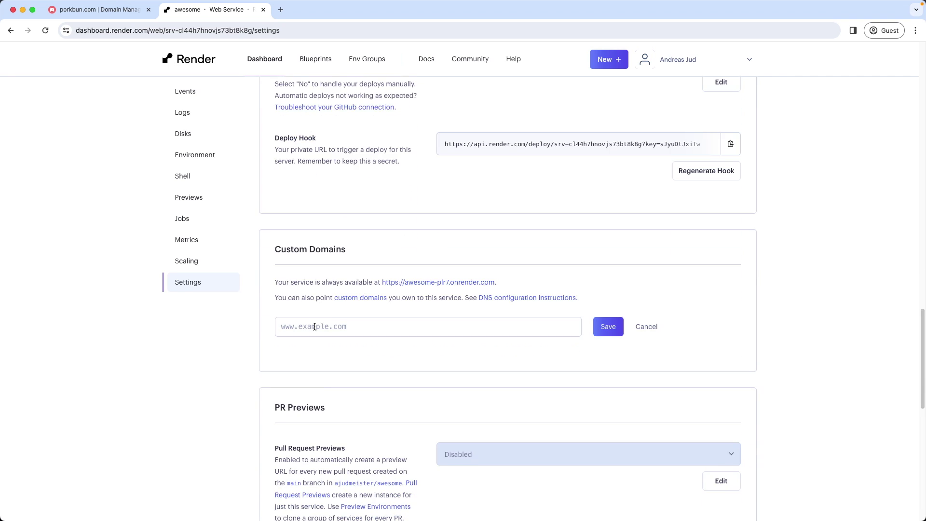
text(www.awesome-flickr.pics)
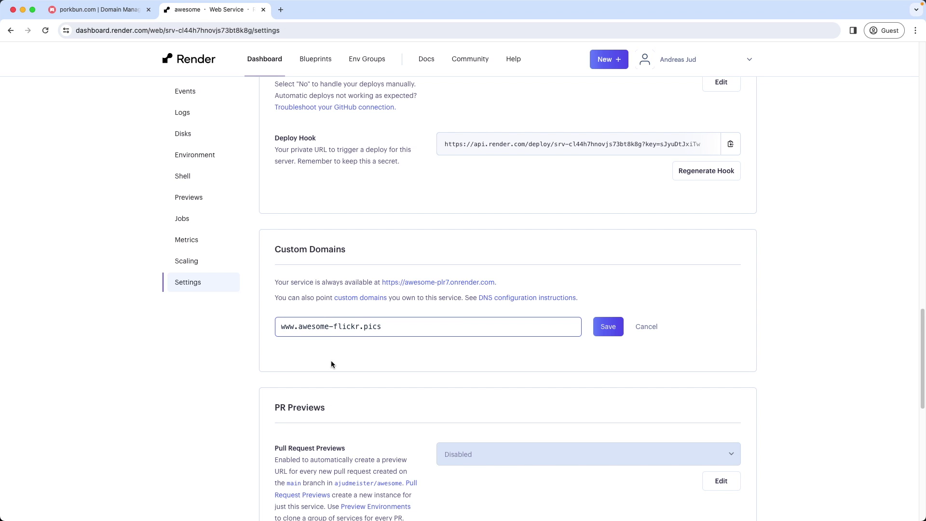
click(608, 326)
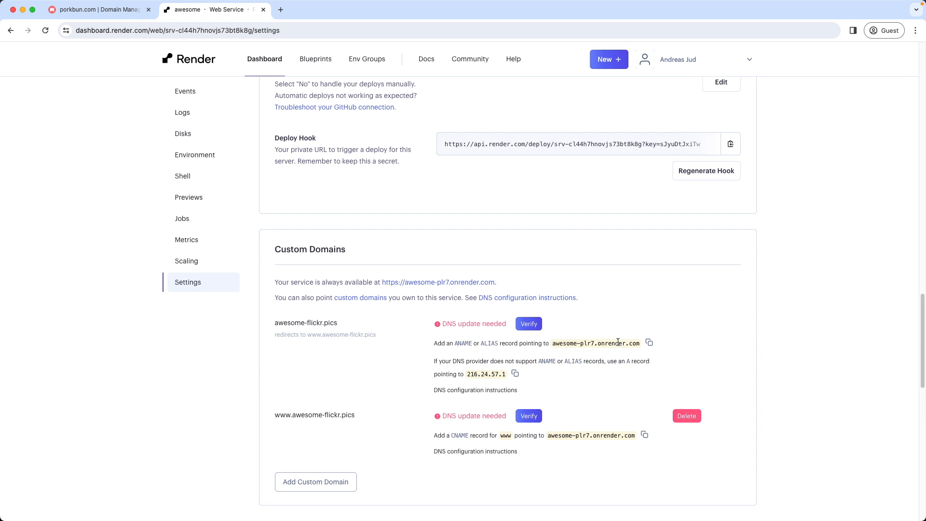
- Copy the ALIAS target address and return to the Porkbun DNS records
scroll(down, 3)
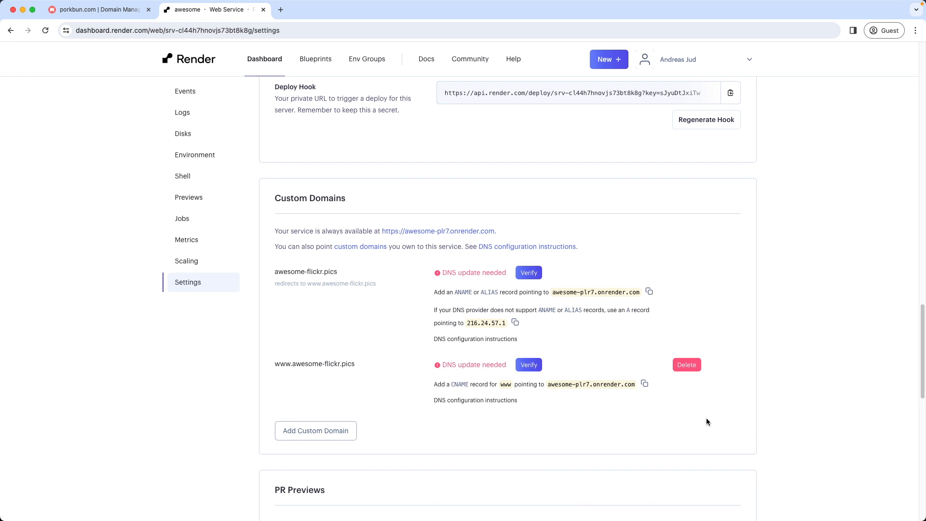
mouse_move(600, 292)
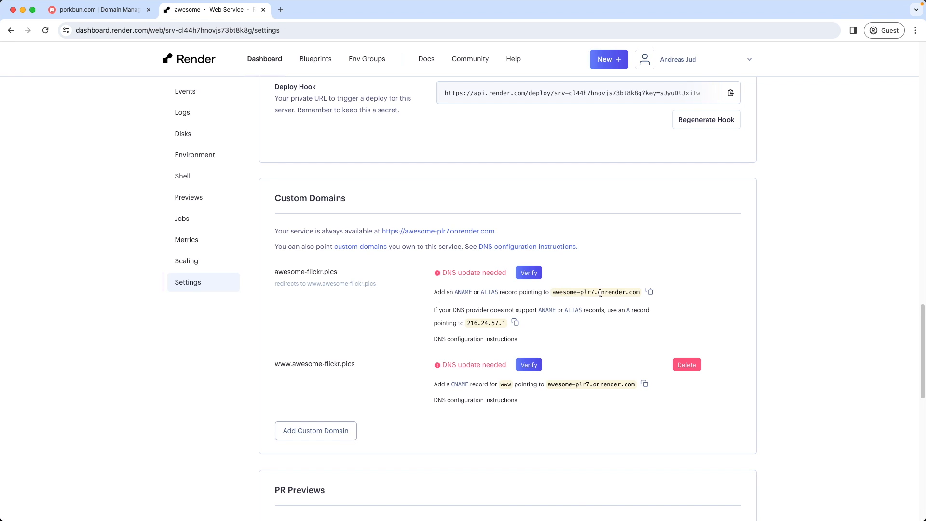
click(648, 291)
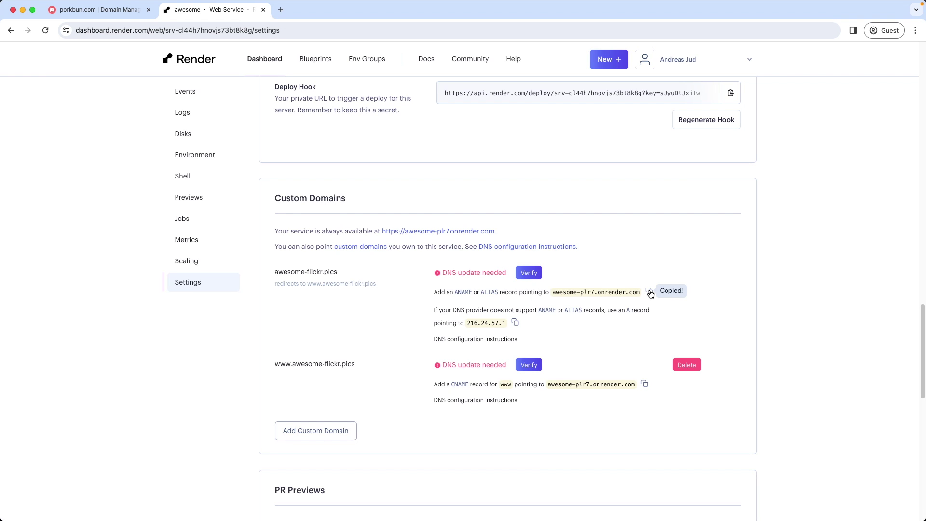
click(97, 10)
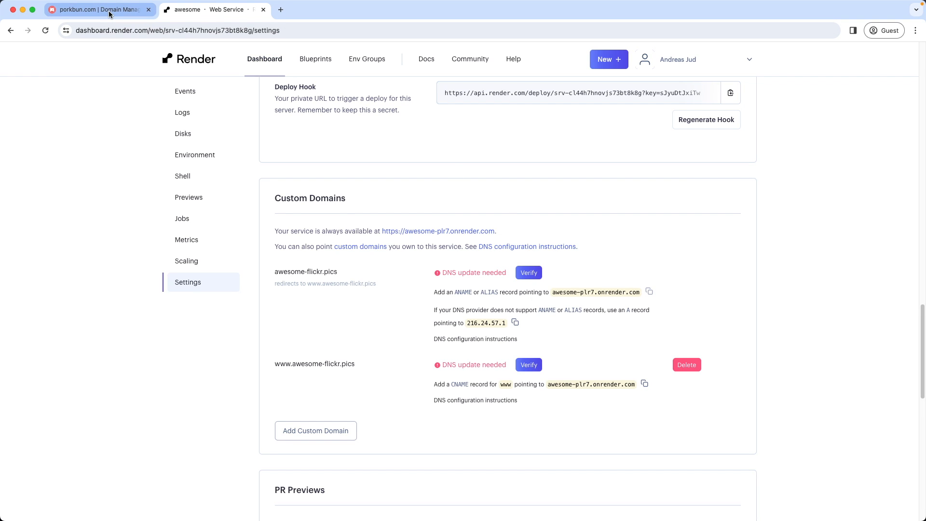
- Submit an ALIAS record answering awesome-plr7.onrender.com, which Porkbun rejects as a duplicate host
click(96, 9)
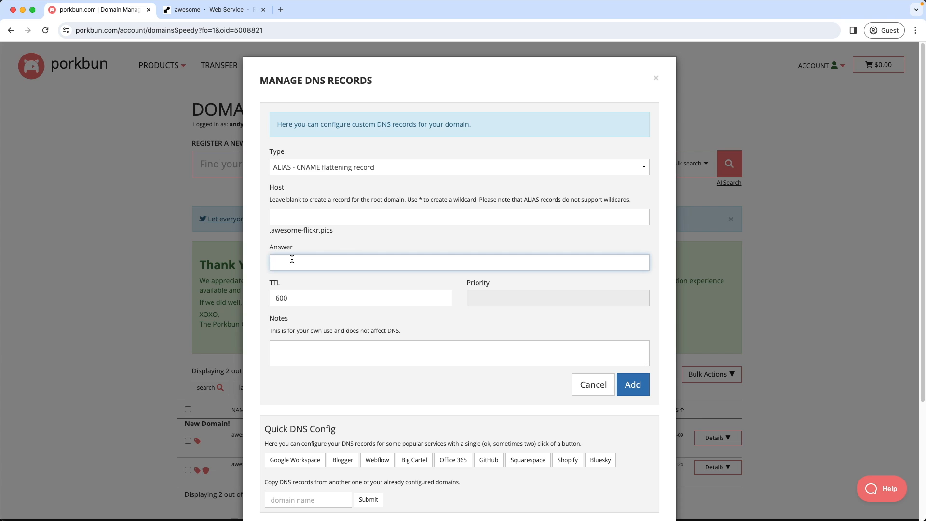
text(awesome-plr7.onrender.com)
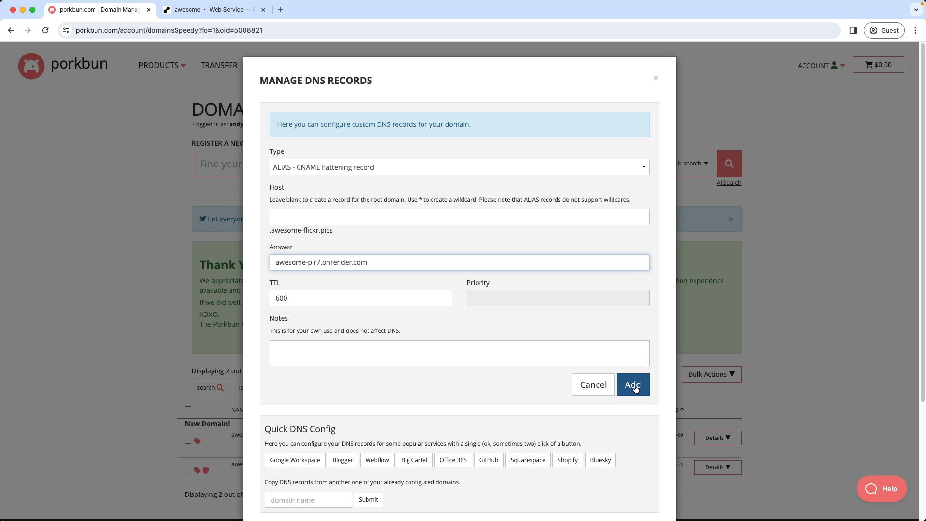
click(633, 384)
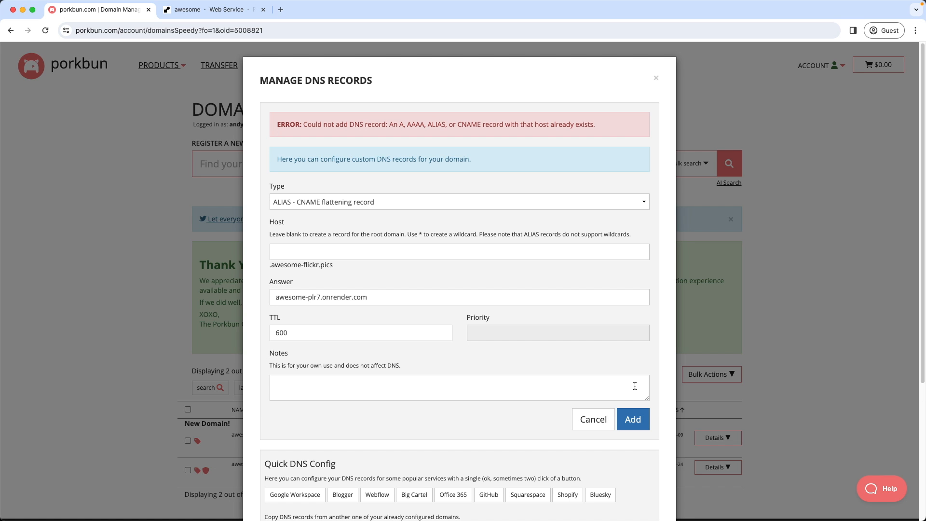
mouse_move(327, 134)
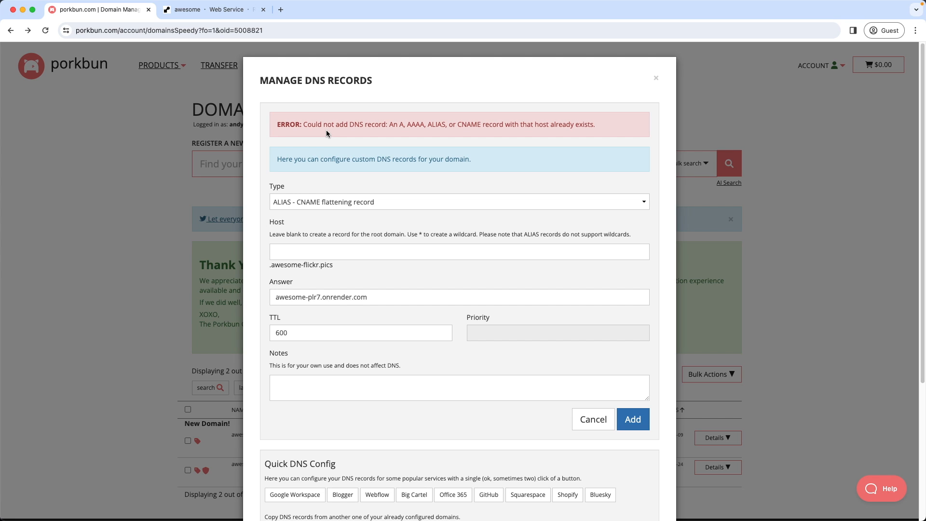
mouse_move(432, 141)
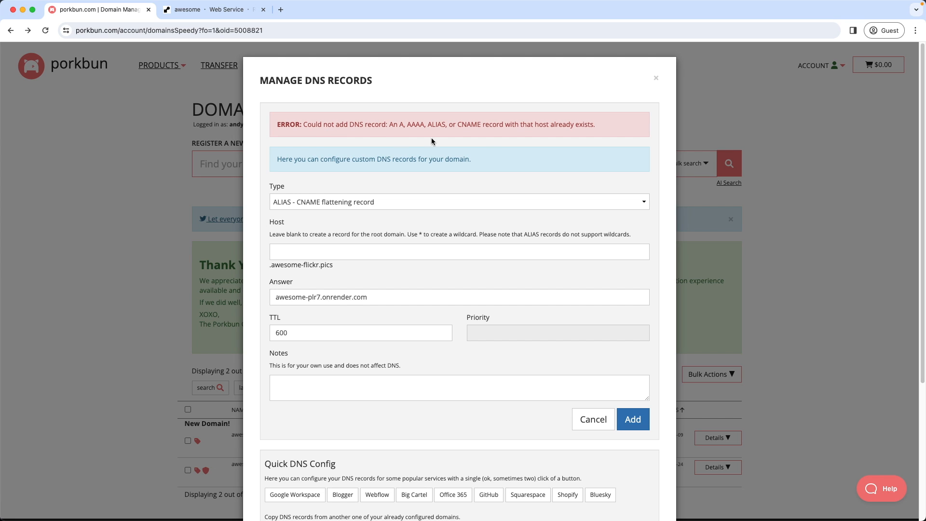
scroll(down, 3)
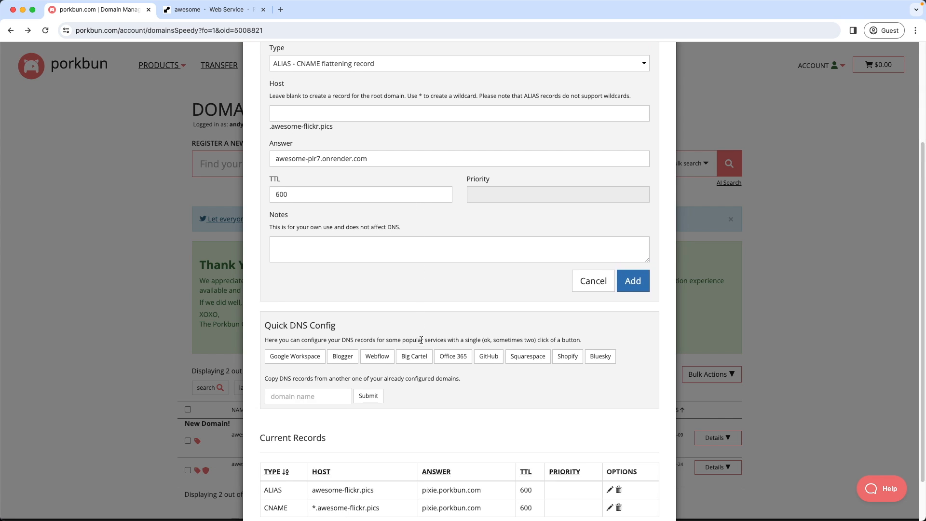
scroll(down, 3)
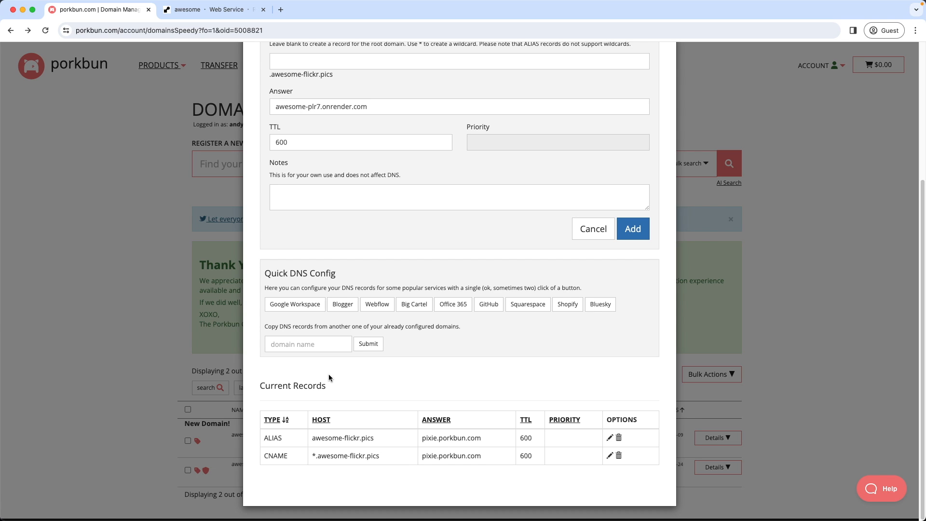
- Delete the pixie.porkbun.com ALIAS and add the ALIAS pointing to awesome-plr7.onrender.com
click(617, 438)
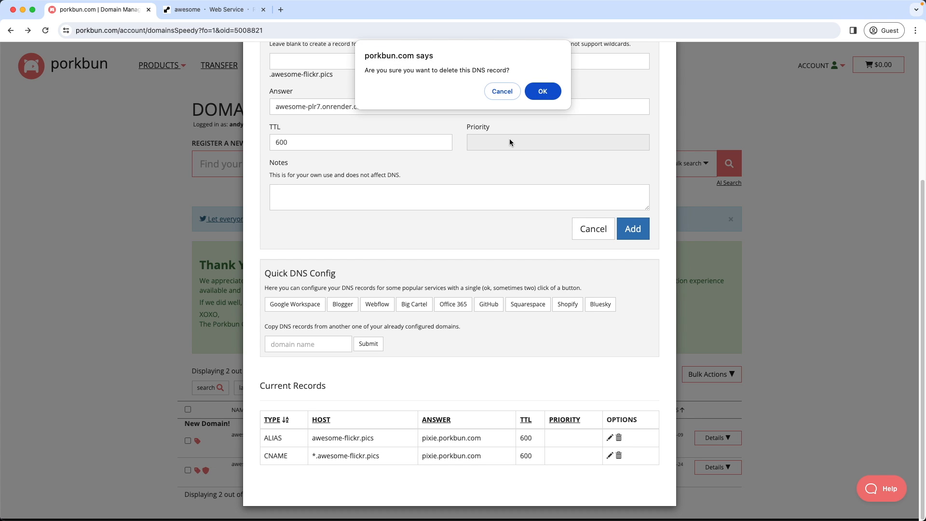
click(542, 90)
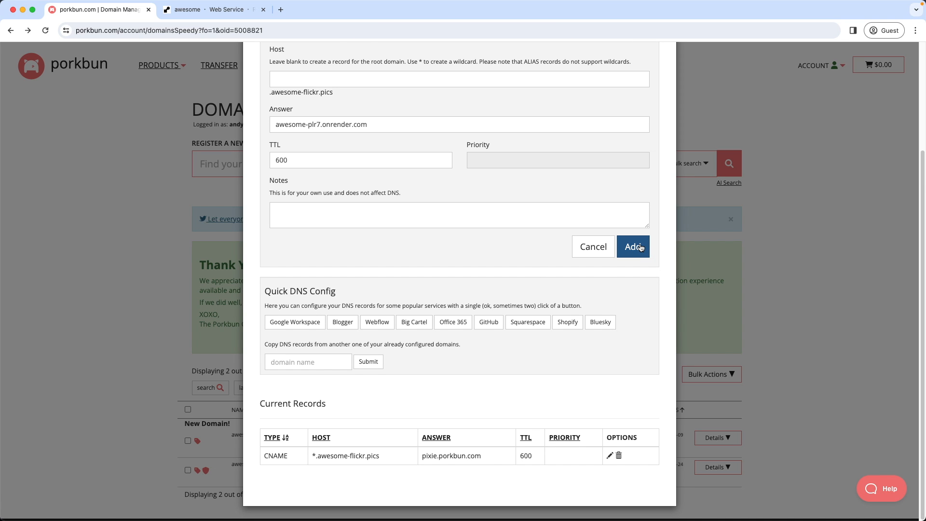
click(633, 247)
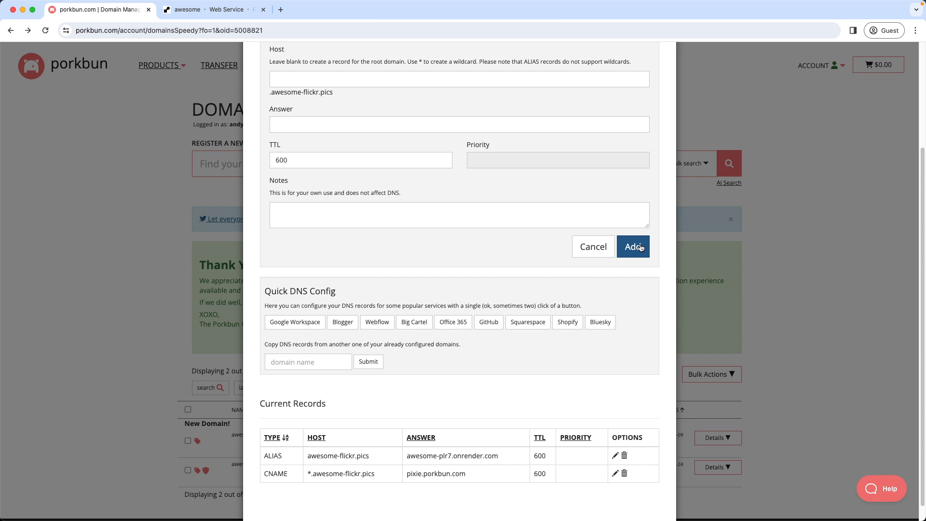
mouse_move(491, 427)
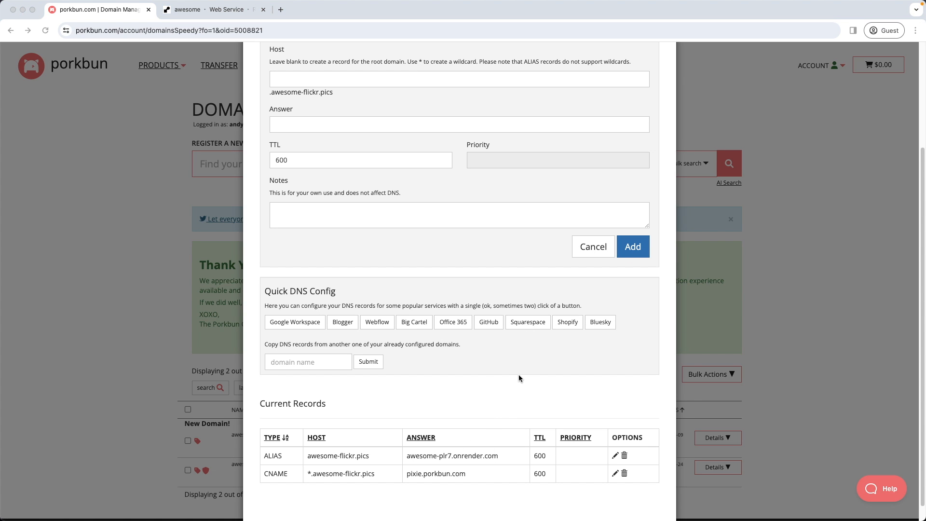
mouse_move(299, 490)
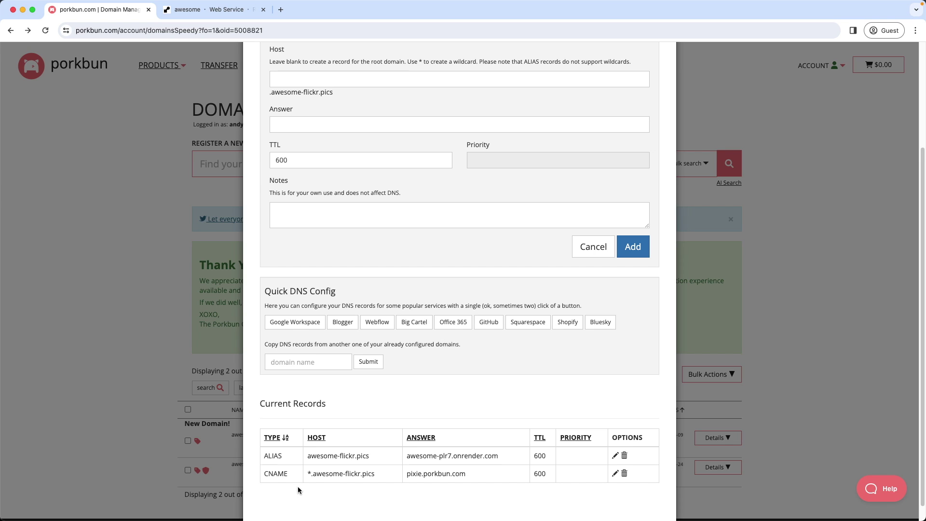
mouse_move(461, 491)
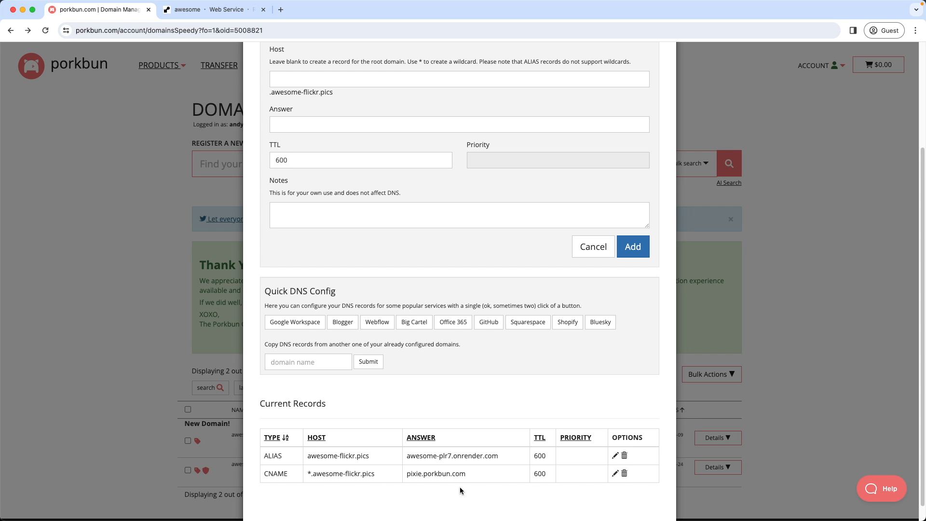
mouse_move(475, 483)
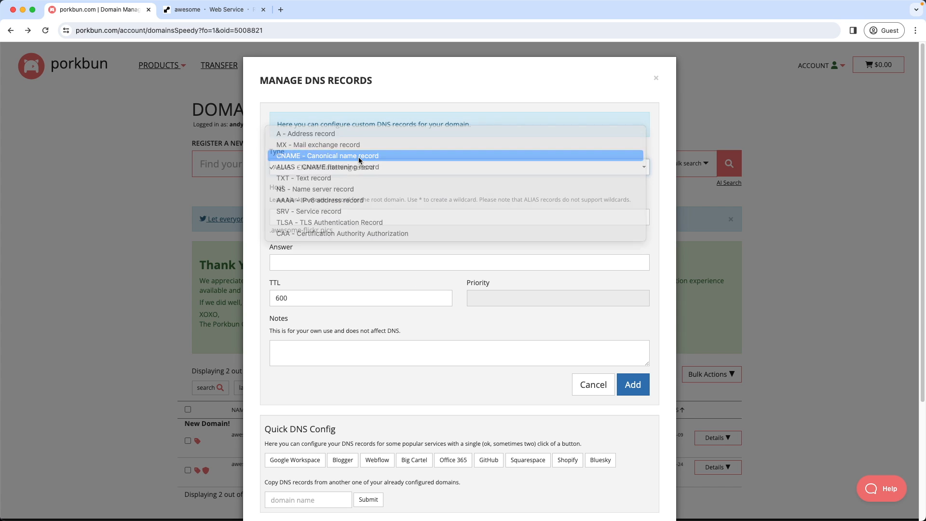
- Delete the wildcard CNAME and add a www CNAME pointing to awesome-plr7.onrender.com
click(342, 155)
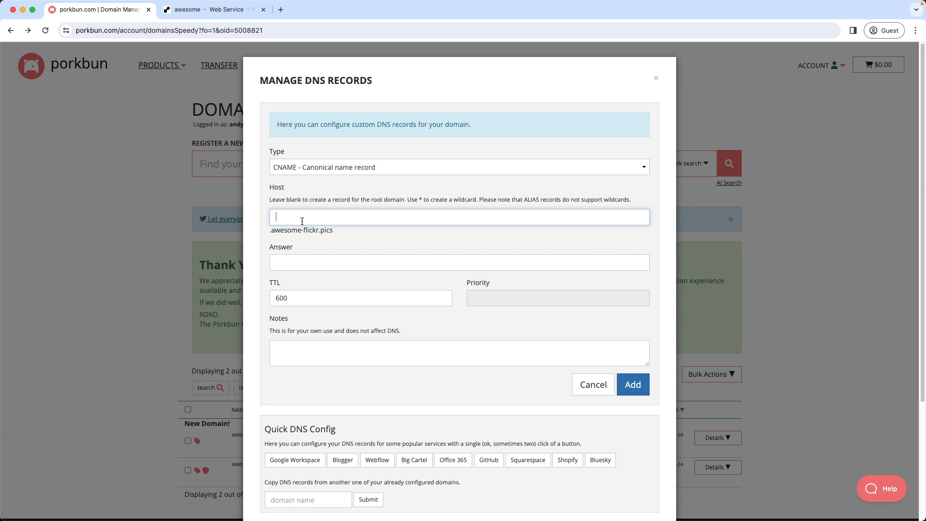
text(www)
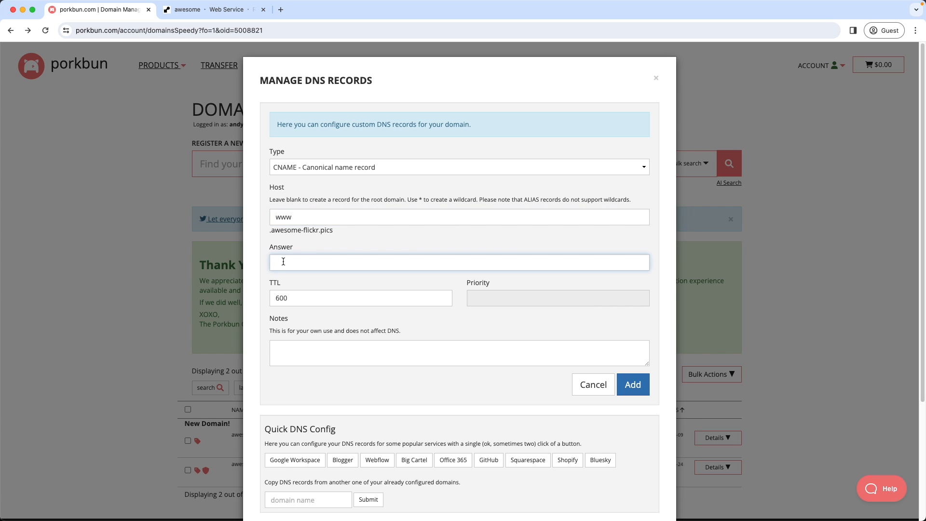
text(awesome-plr7.onrender.com)
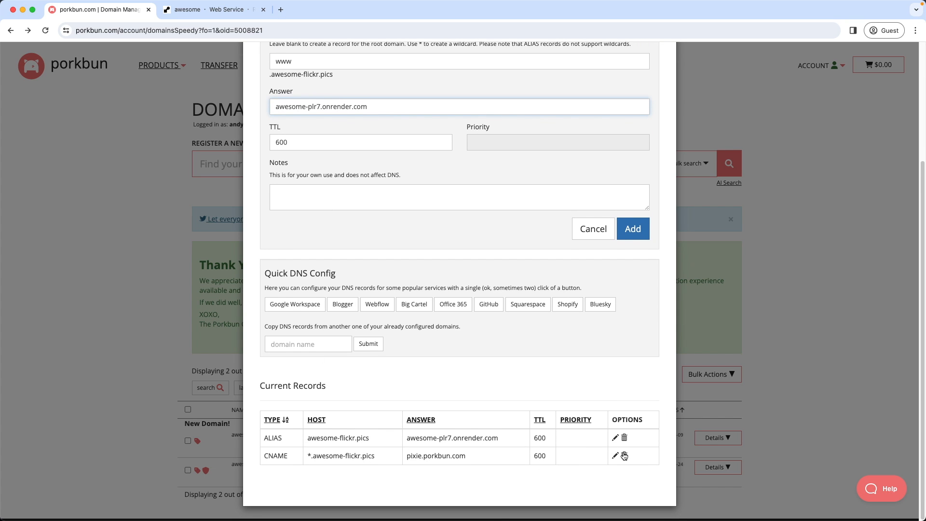
click(623, 456)
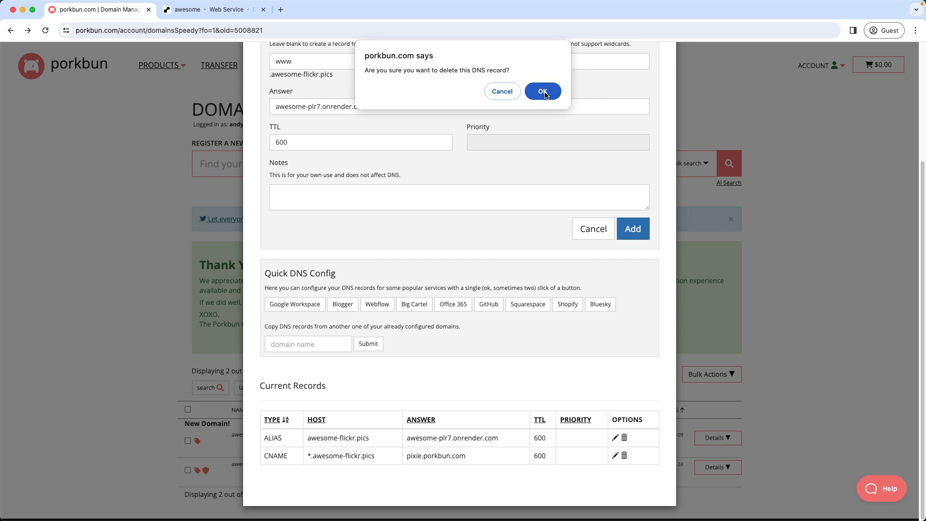
click(542, 91)
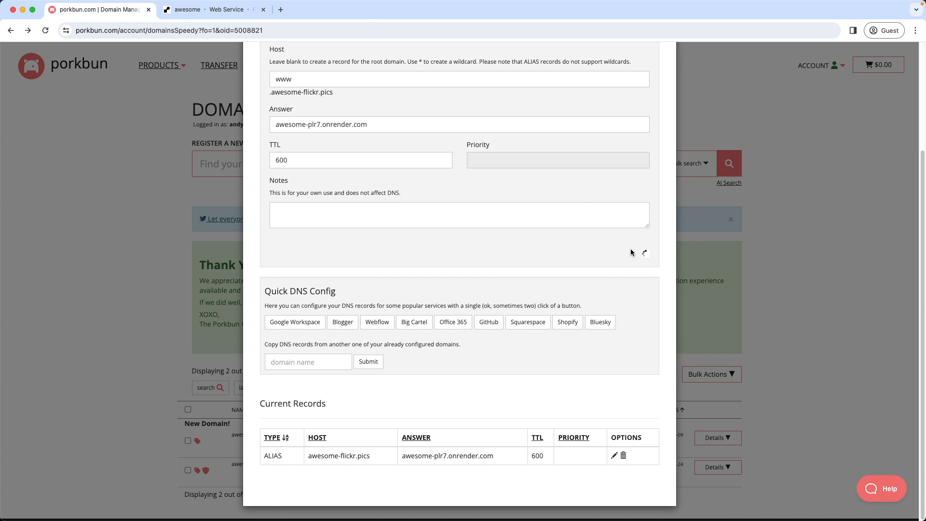
click(633, 247)
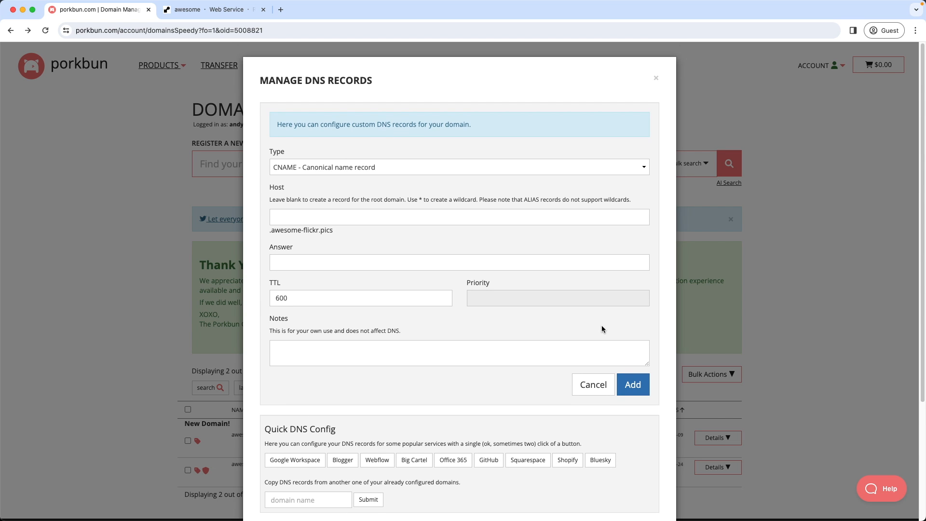
mouse_move(656, 78)
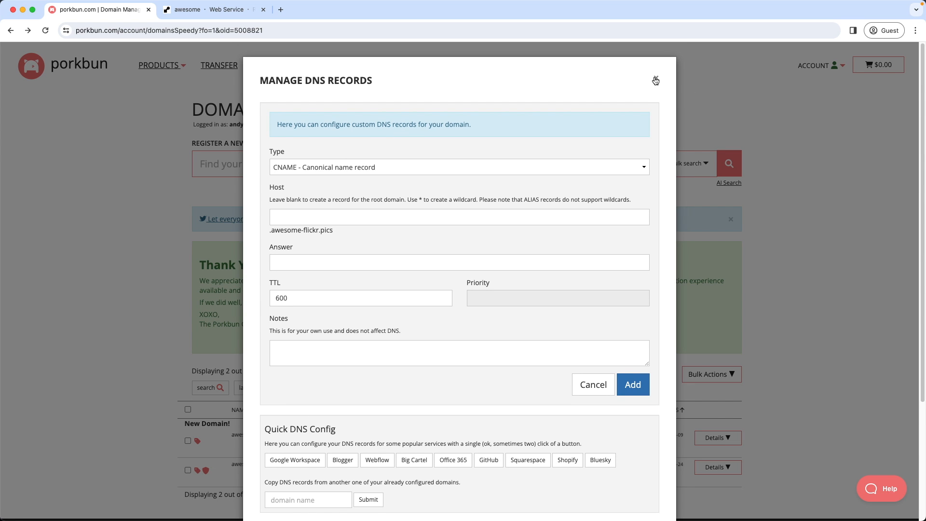
- Close the Manage DNS Records dialog, returning to the domain list
click(655, 79)
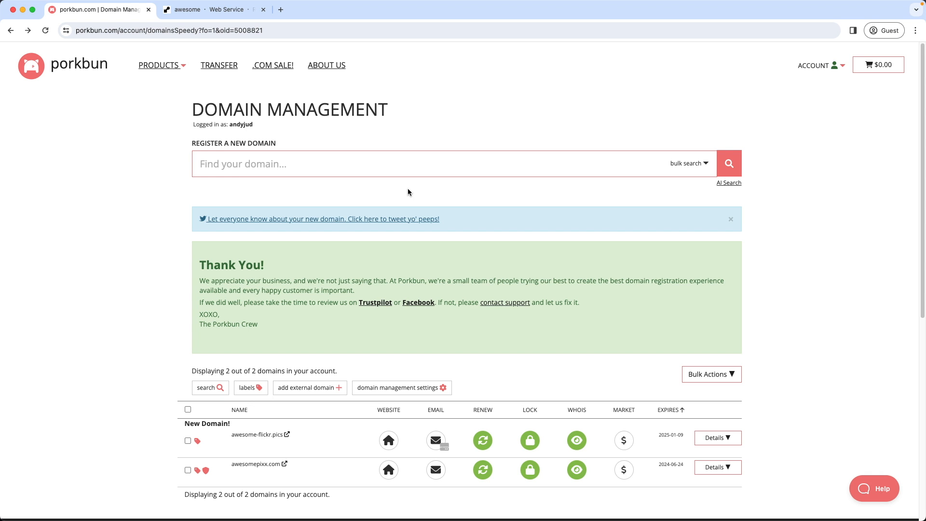
mouse_move(282, 8)
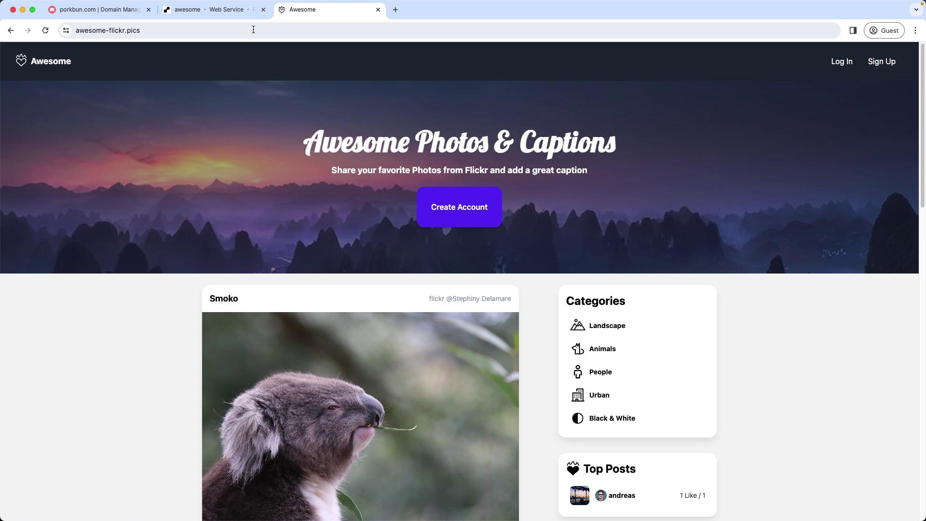
- Select the address bar on the awesome-flickr.pics homepage tab
click(108, 30)
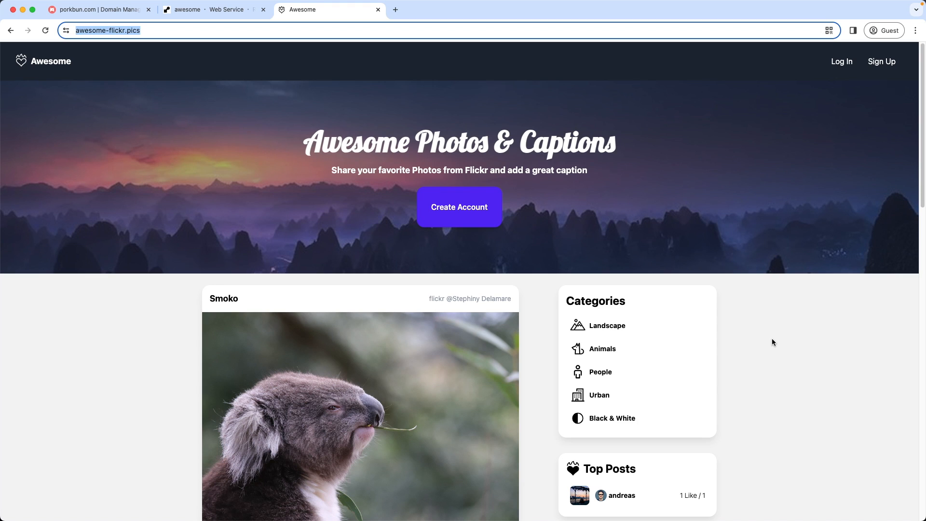
mouse_move(240, 71)
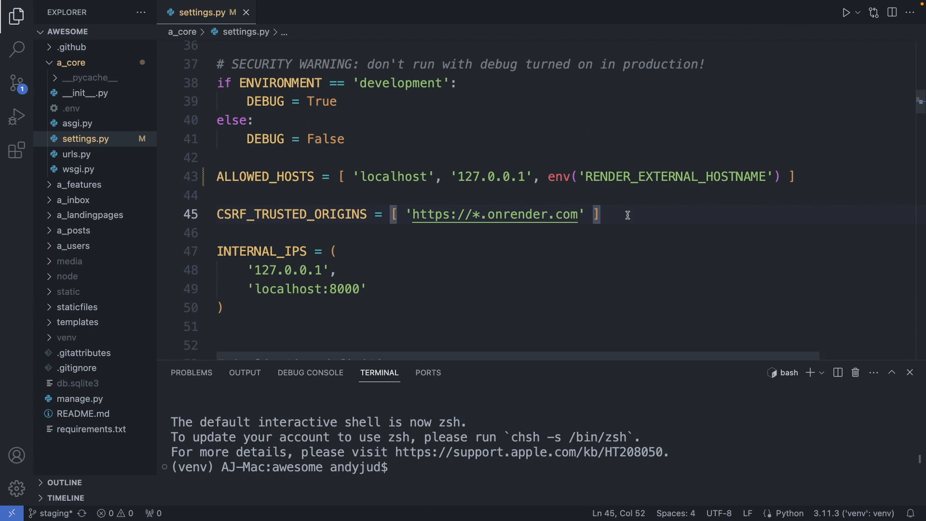
mouse_move(745, 179)
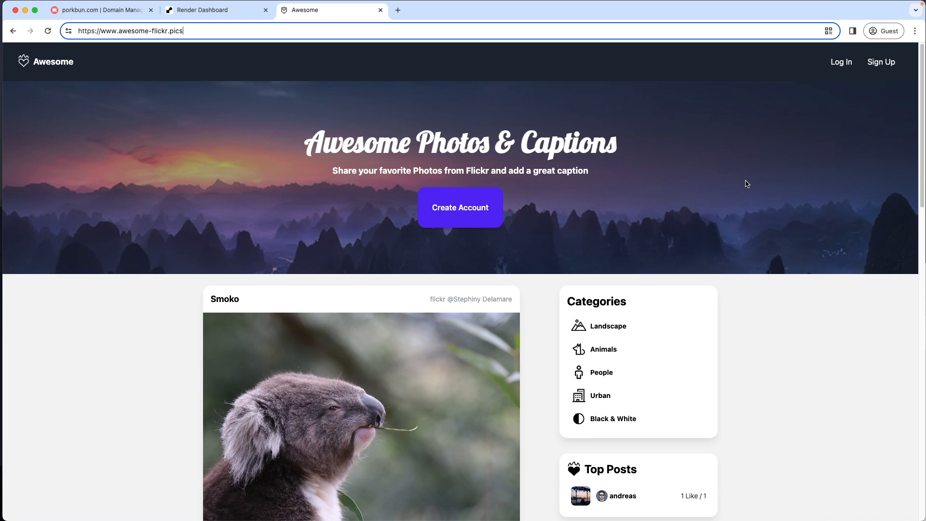
- Reload awesome-flickr.pics to a Bad Request (400), then enter awesome-plr7.onrender.com in the address bar
click(47, 29)
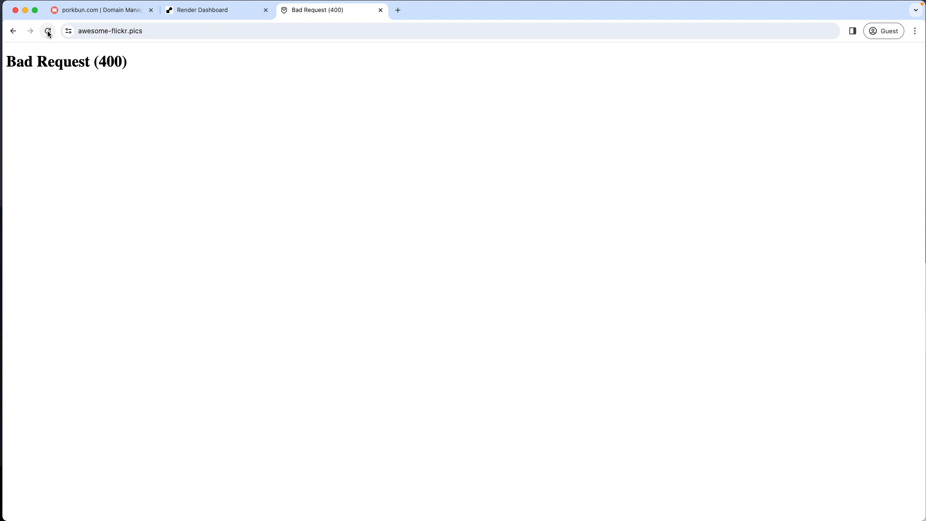
click(111, 31)
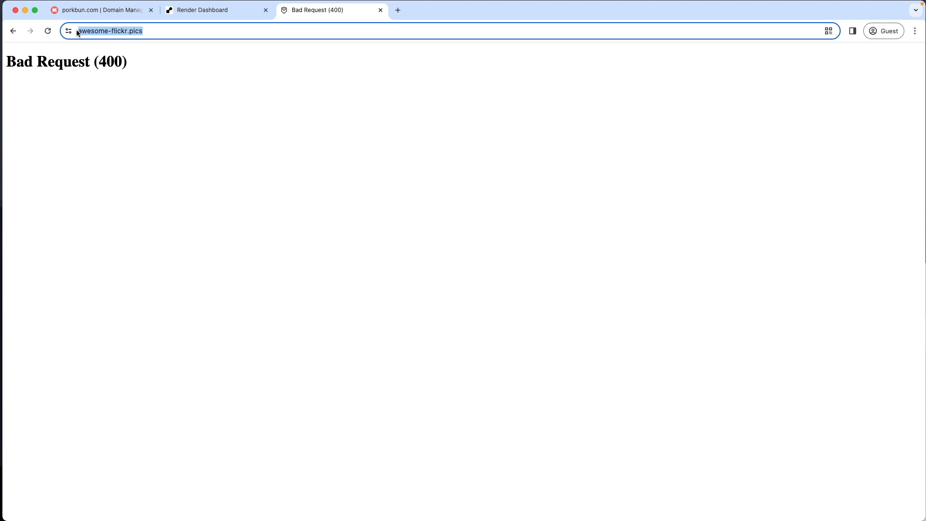
text(awesome-plr7.onrender.com)
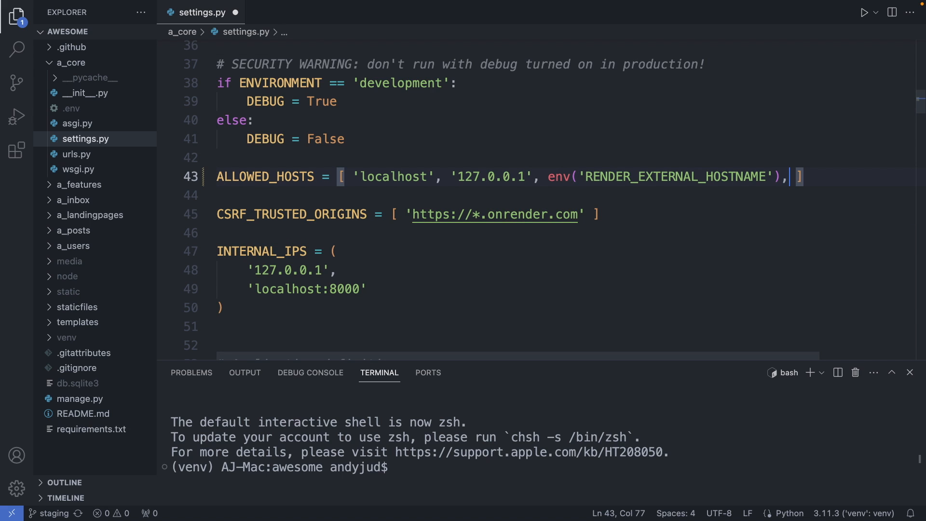
- Add the two awesome-flickr.pics hosts to ALLOWED_HOSTS and their https origins to CSRF_TRUSTED_ORIGINS
key(Enter)
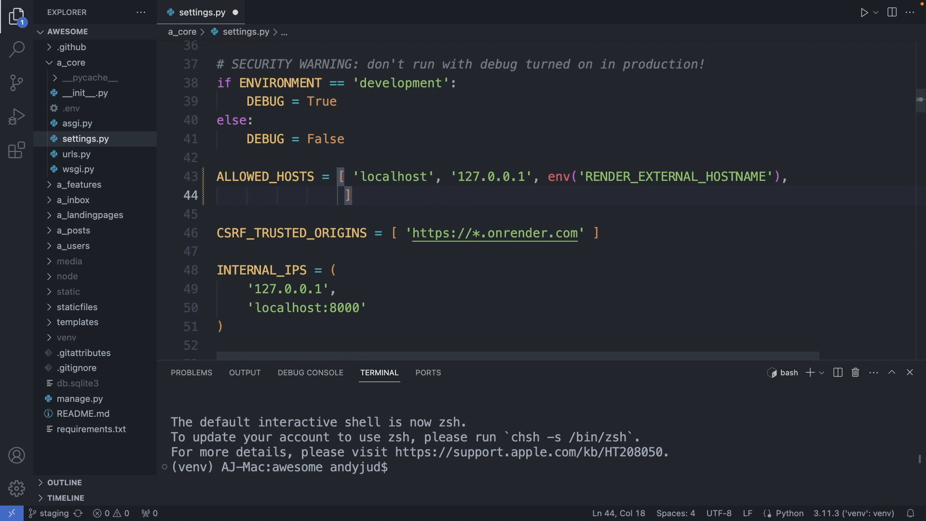
text('www.awesome-flickr.pics', 'awesome-flickr.pics')
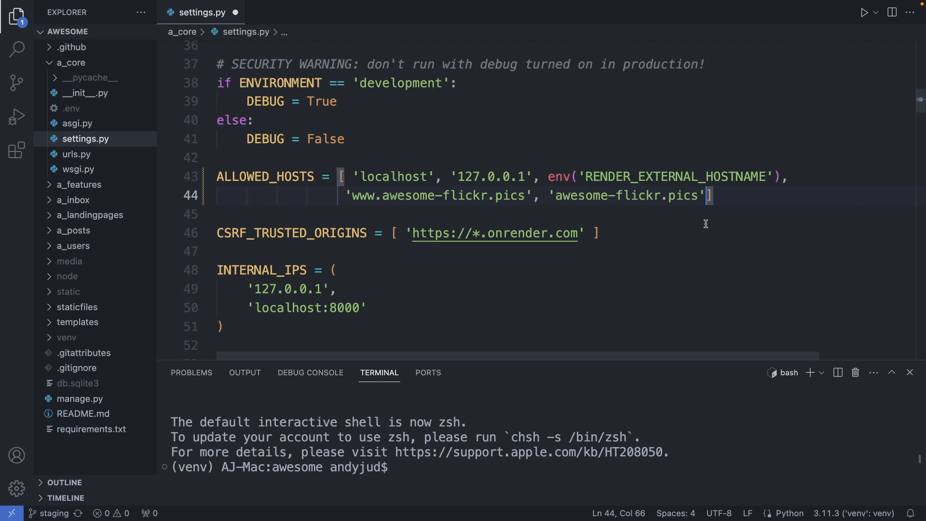
mouse_move(448, 209)
text(,)
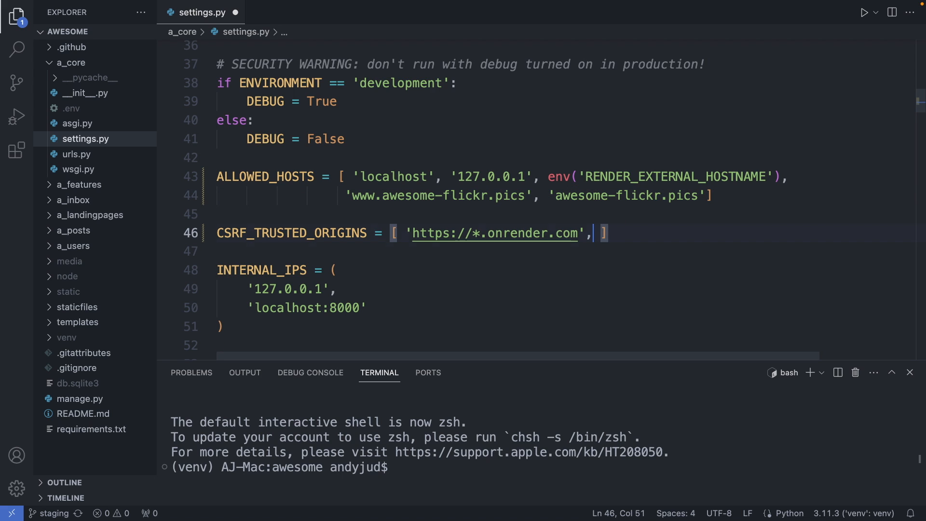
text('https://*.awesome-flickr.pics/', 'https://awesome-flickr.pics/',)
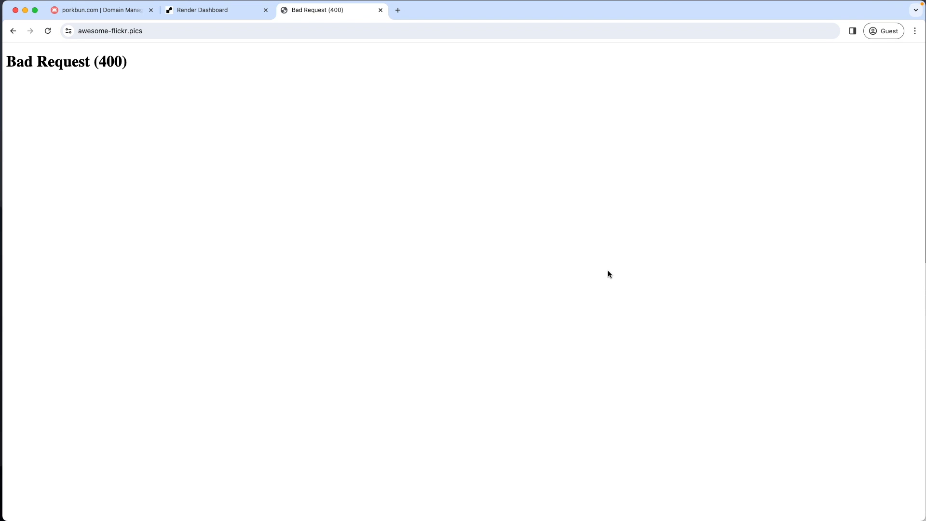
- Reload awesome-flickr.pics until the Awesome Photos & Captions homepage loads
click(46, 31)
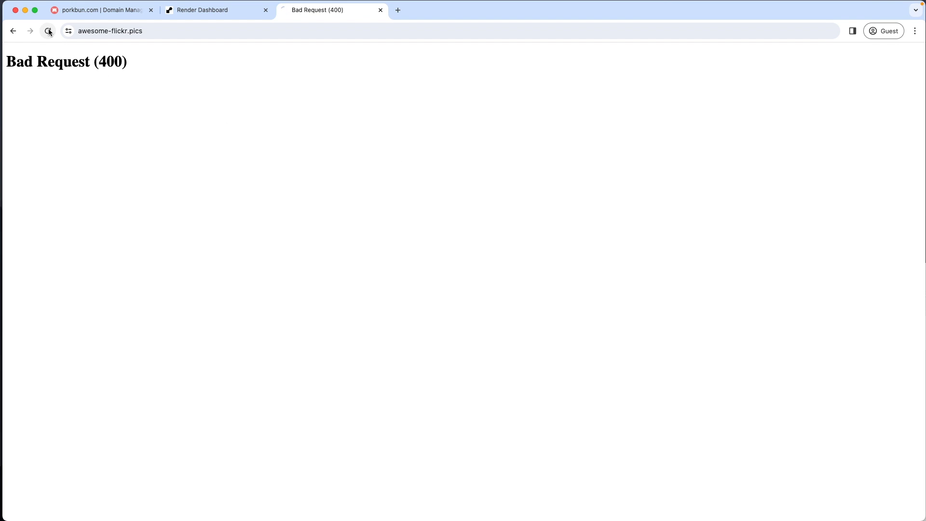
click(46, 30)
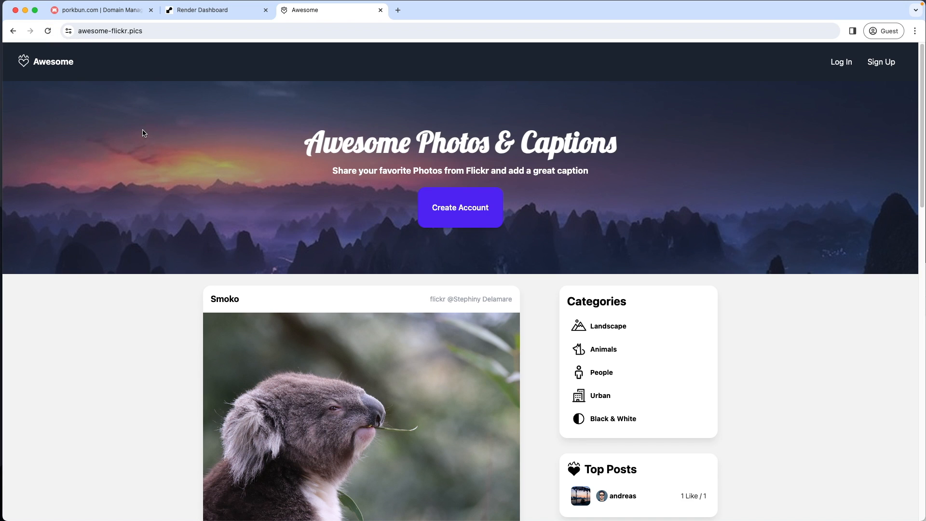
mouse_move(127, 161)
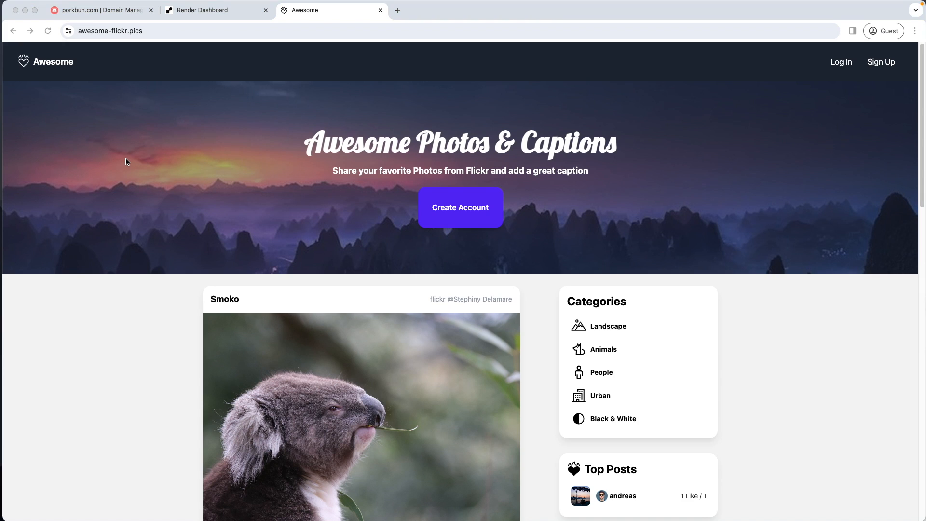